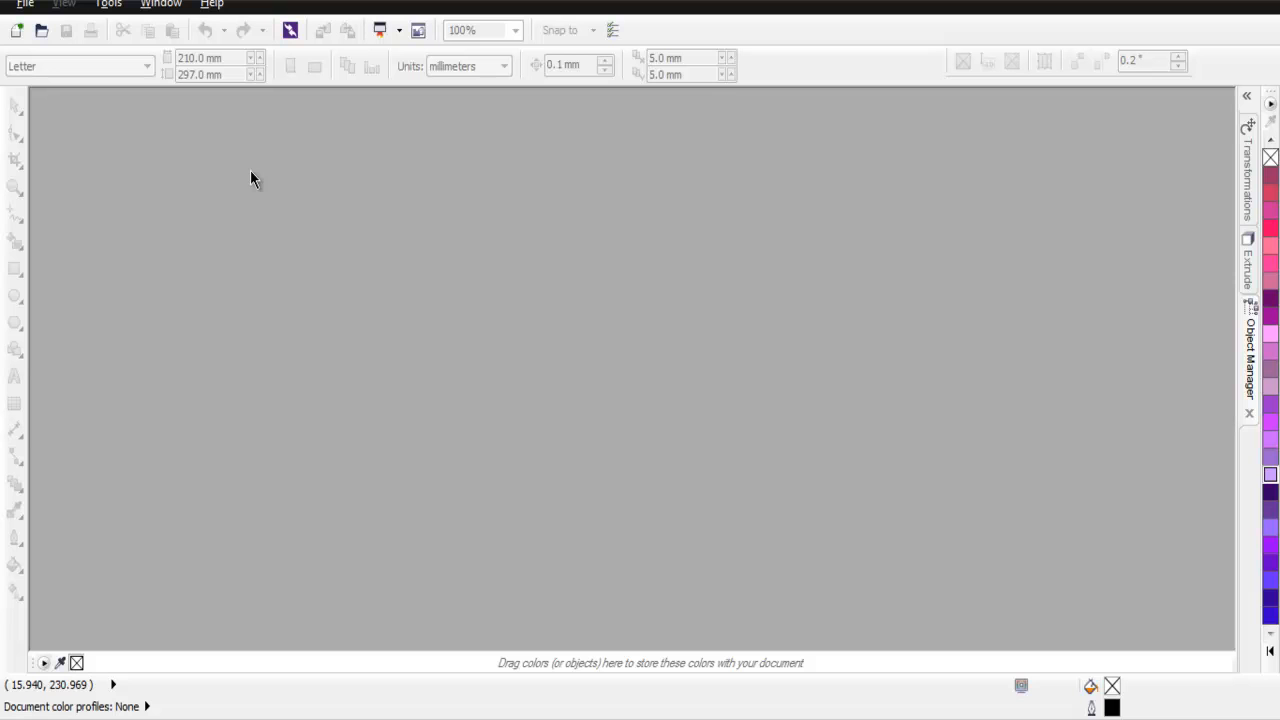
mouse_move(348, 114)
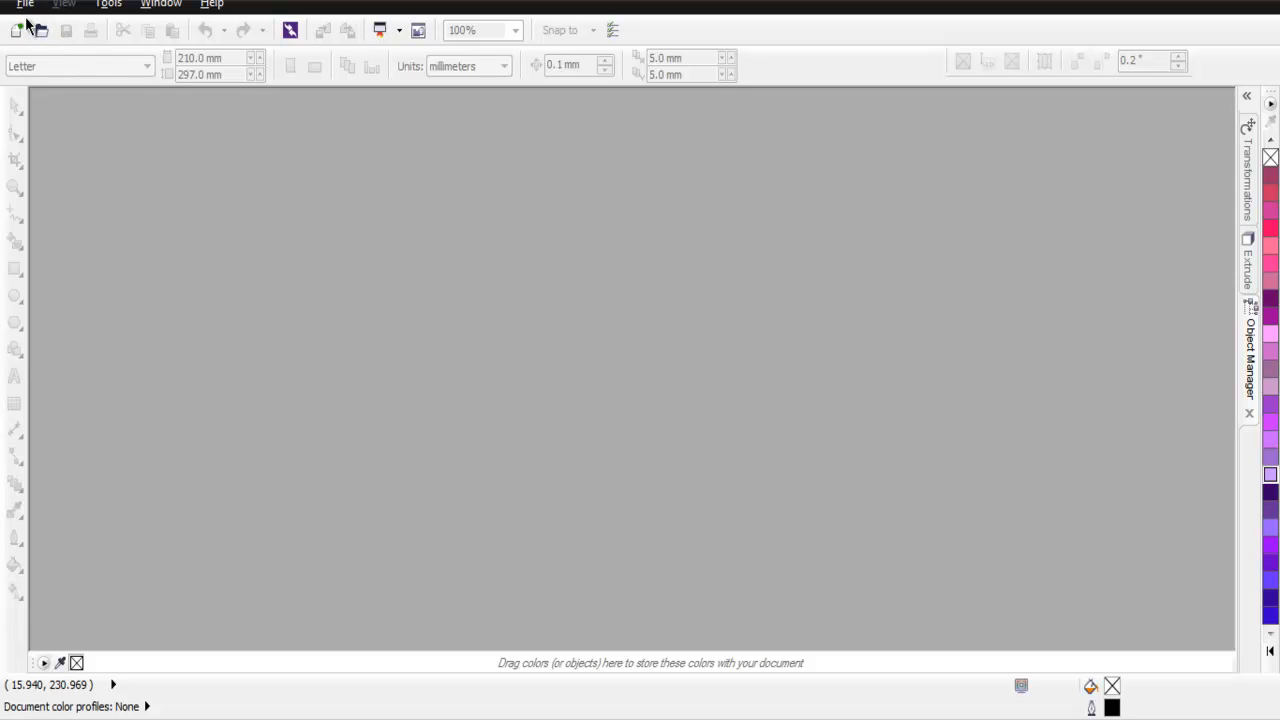
- Start a new document so the Create a New Document dialog shows A4, 210 × 297 mm
left_click(38, 30)
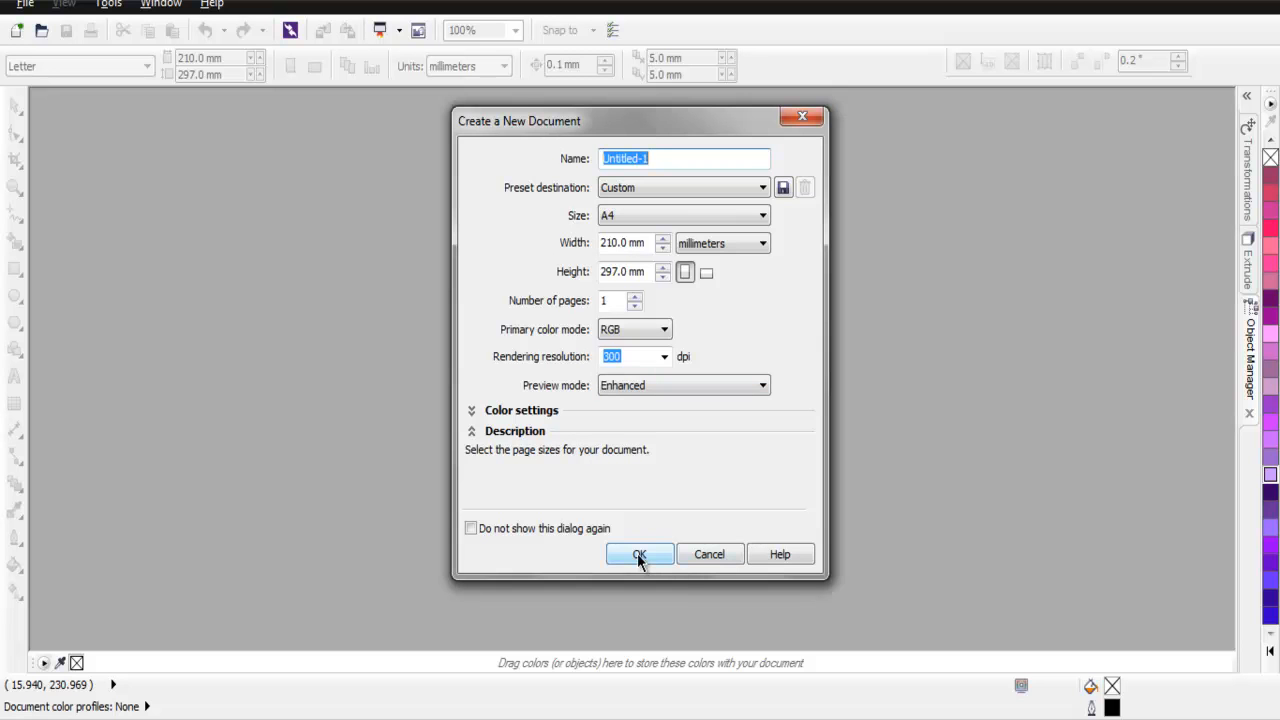
- Create the blank A4 page and zoom twice into its top-left corner
left_click(640, 554)
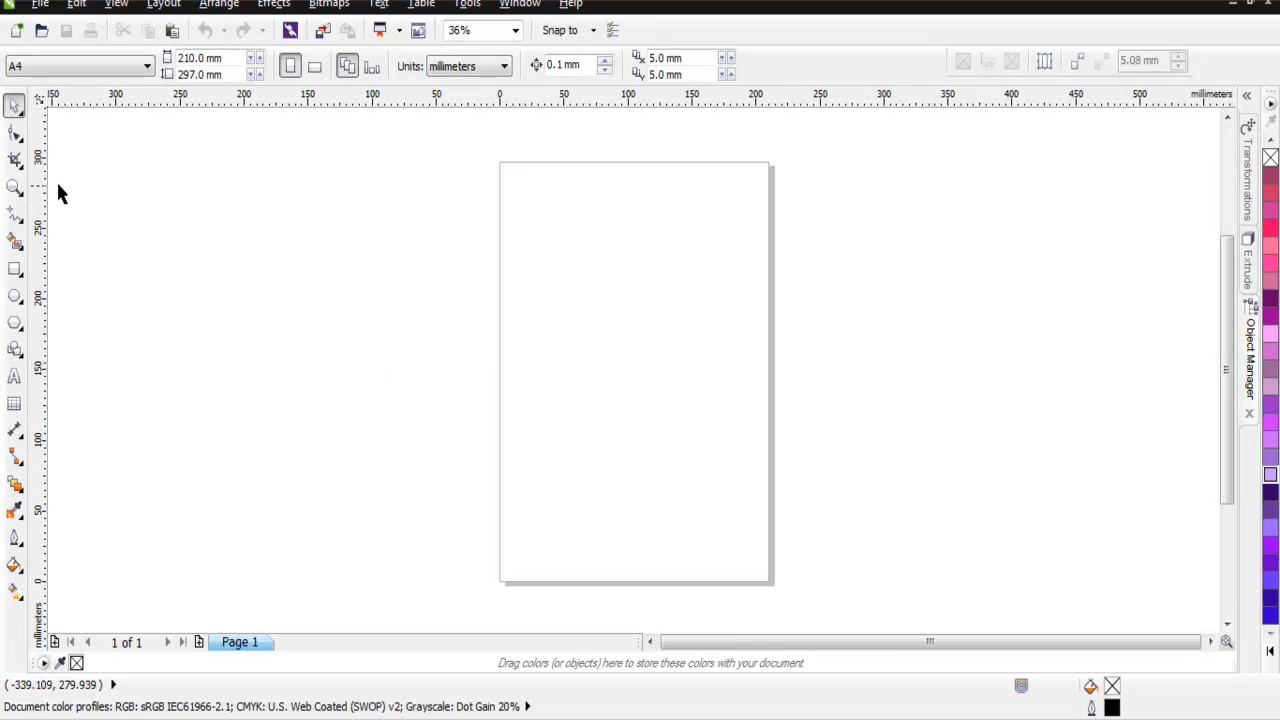
left_click(756, 620)
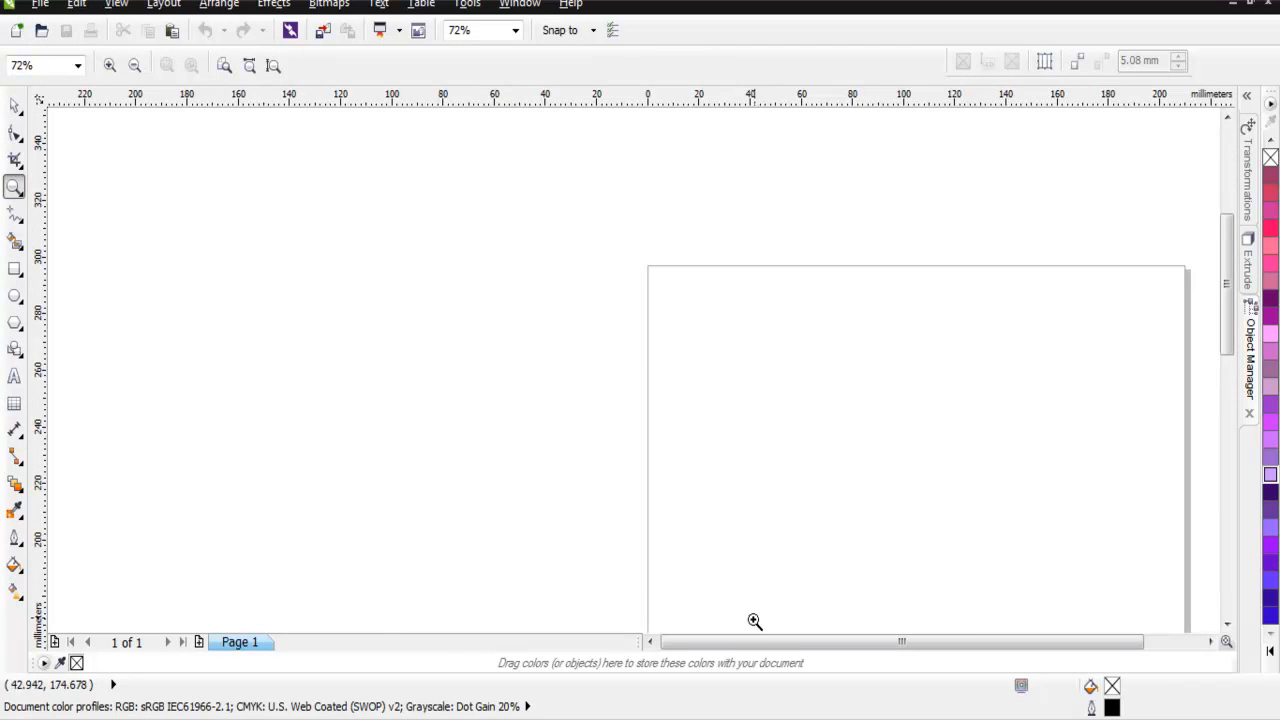
left_click(756, 620)
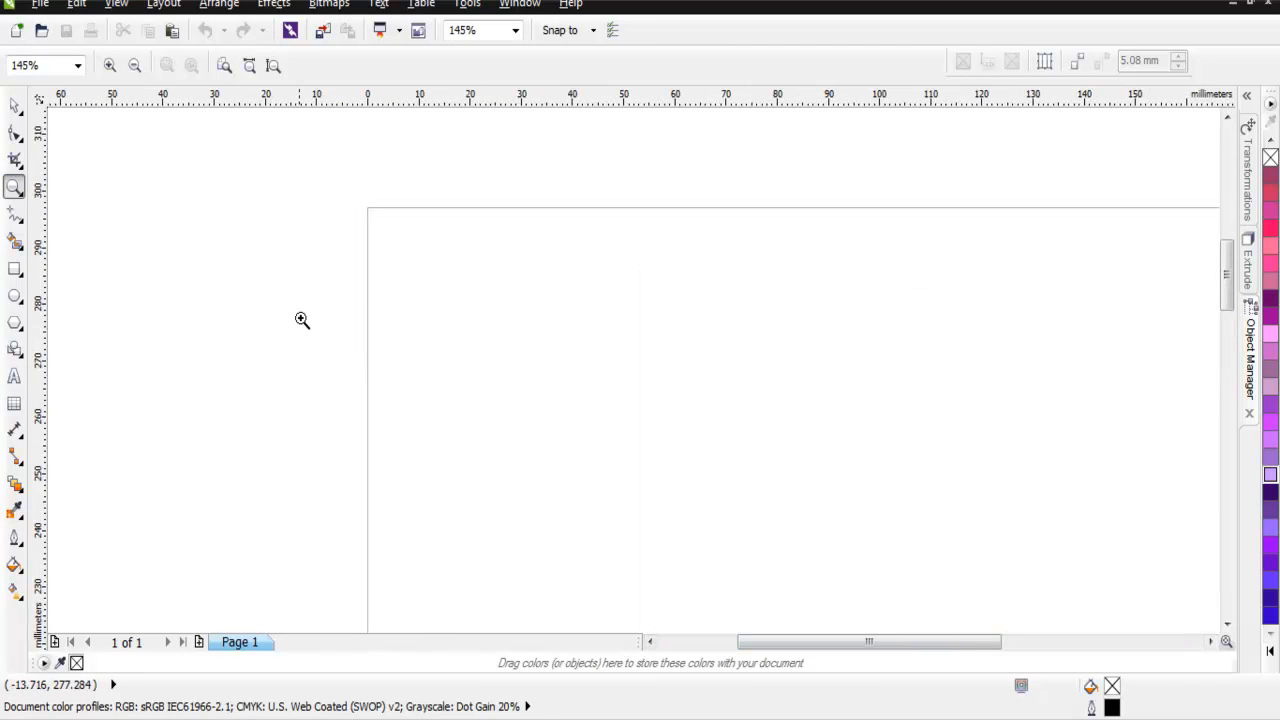
left_click(16, 268)
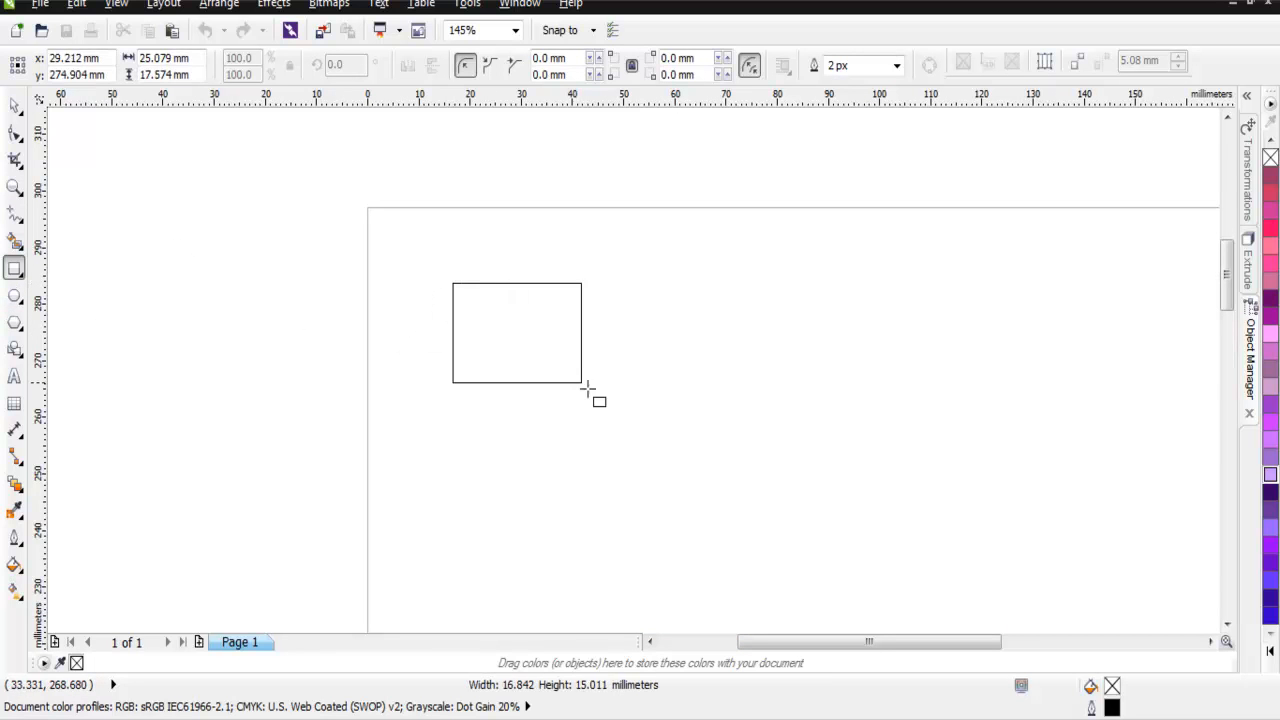
- Draw a small rectangle near the page's upper left and fill it dark purple
left_click_drag(588, 388, 640, 440)
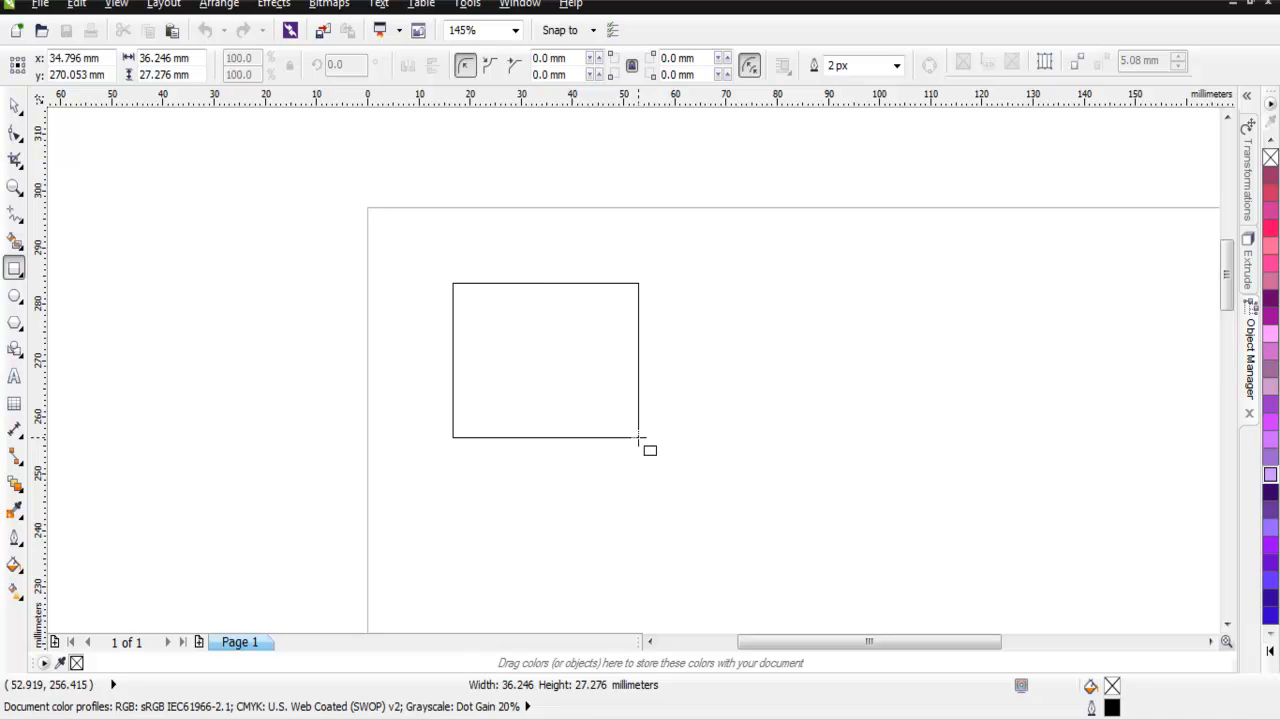
left_click(544, 360)
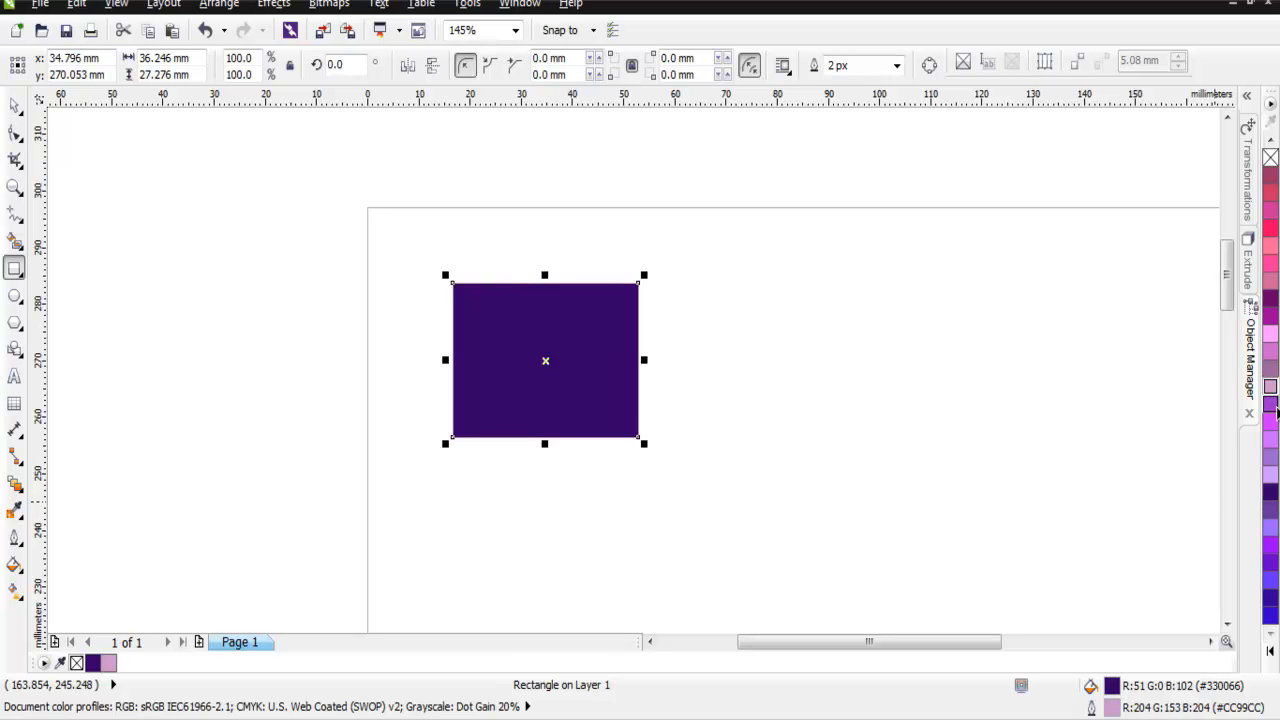
mouse_move(148, 226)
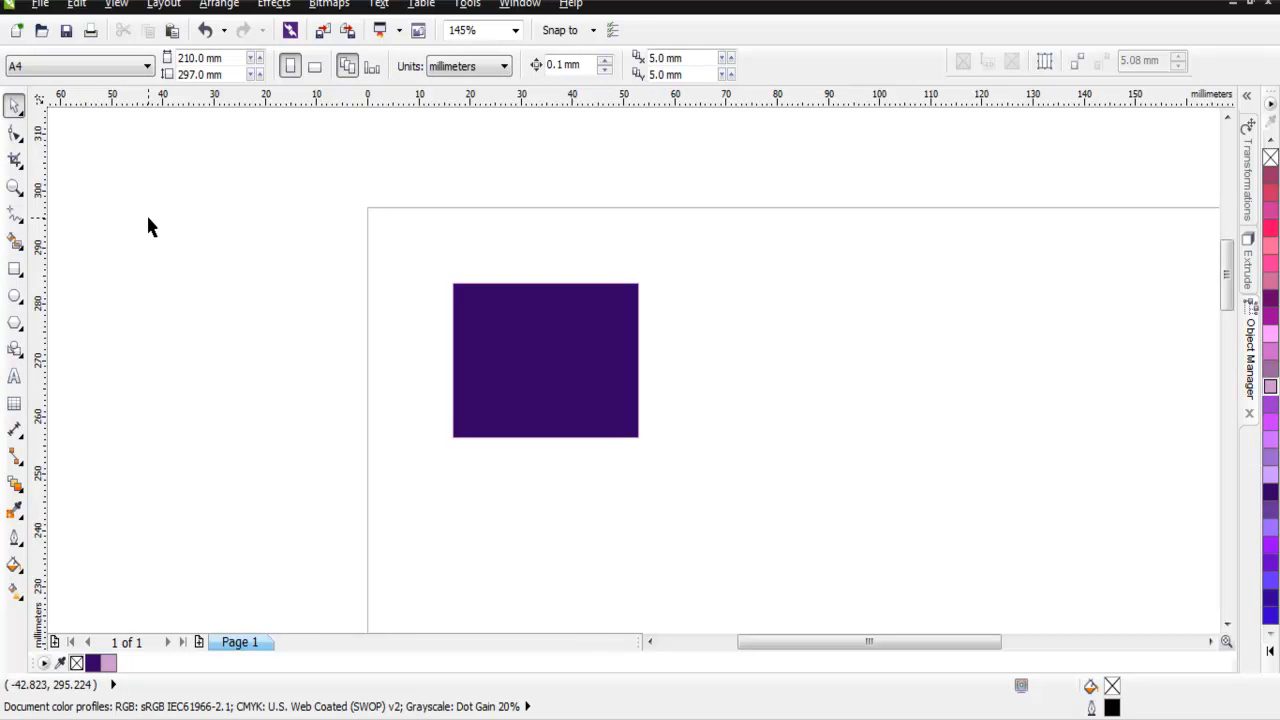
mouse_move(536, 272)
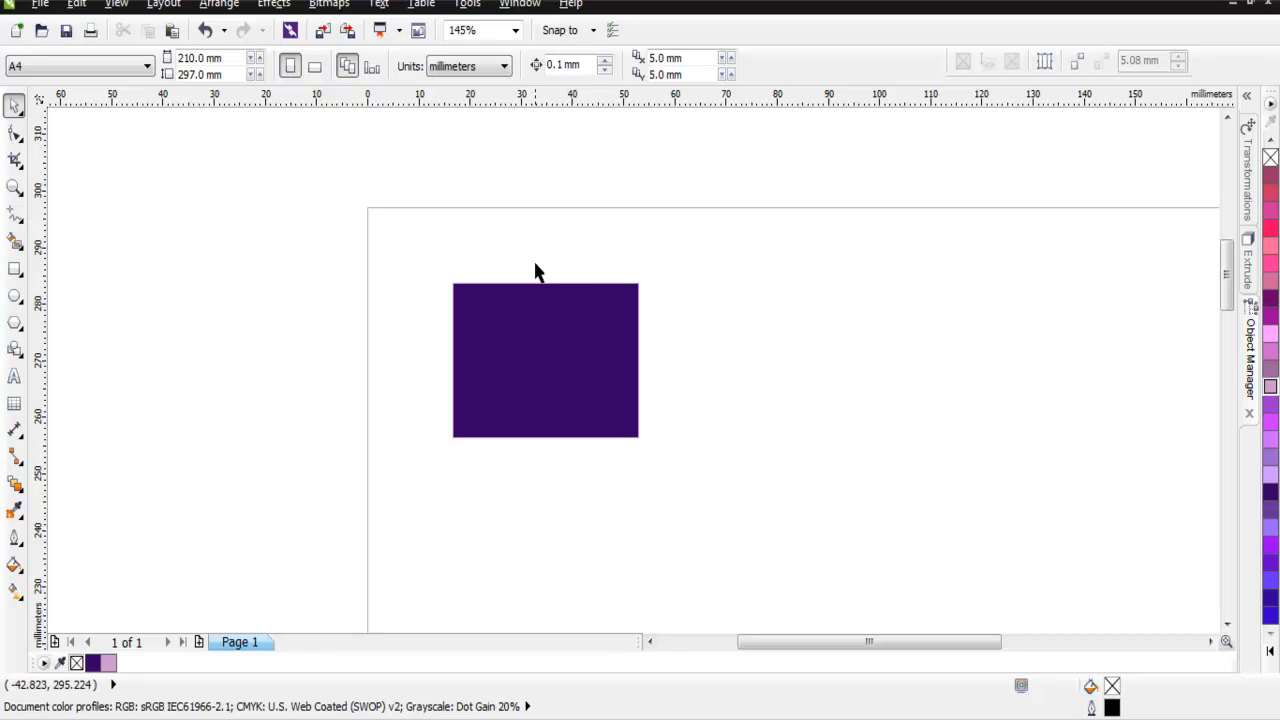
mouse_move(584, 470)
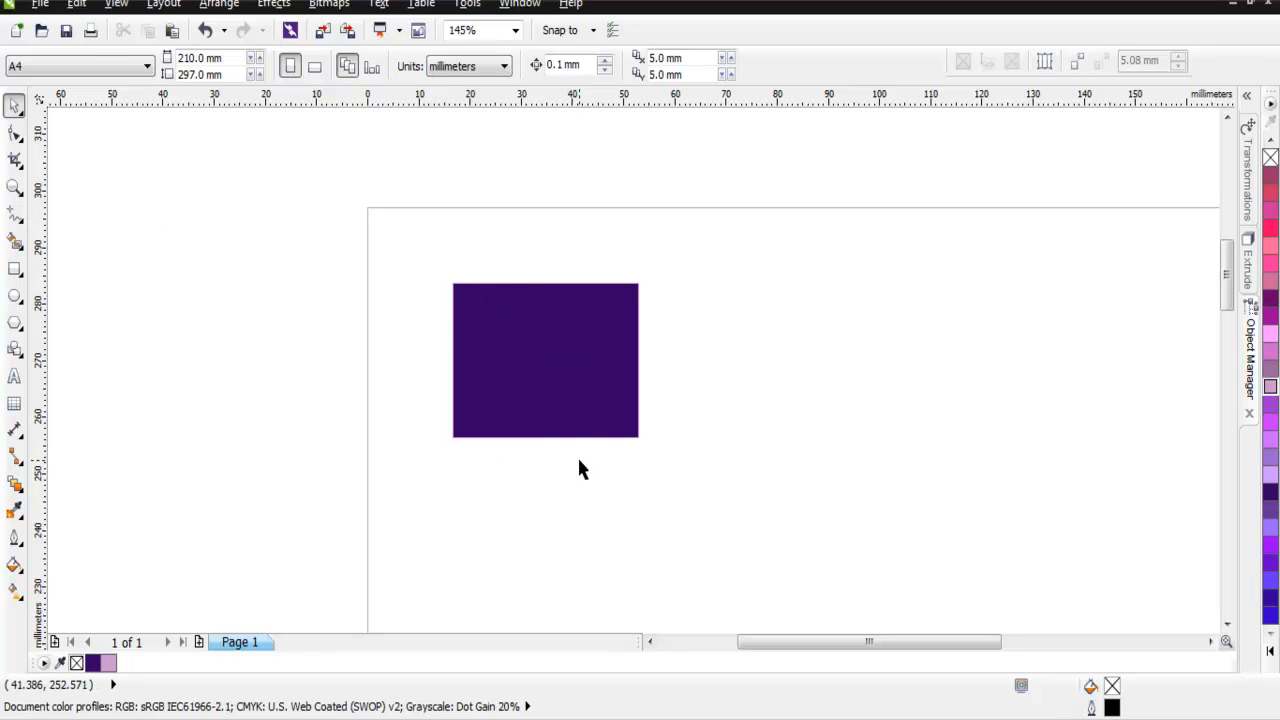
left_click(544, 360)
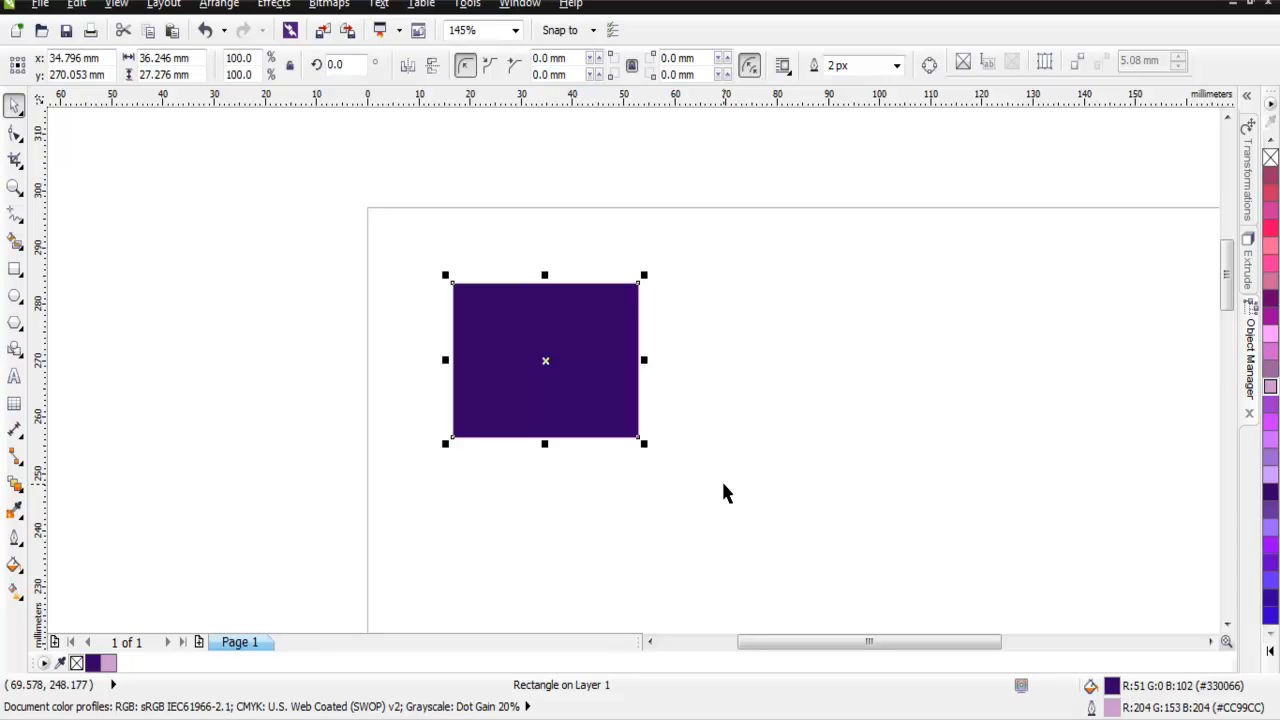
mouse_move(564, 340)
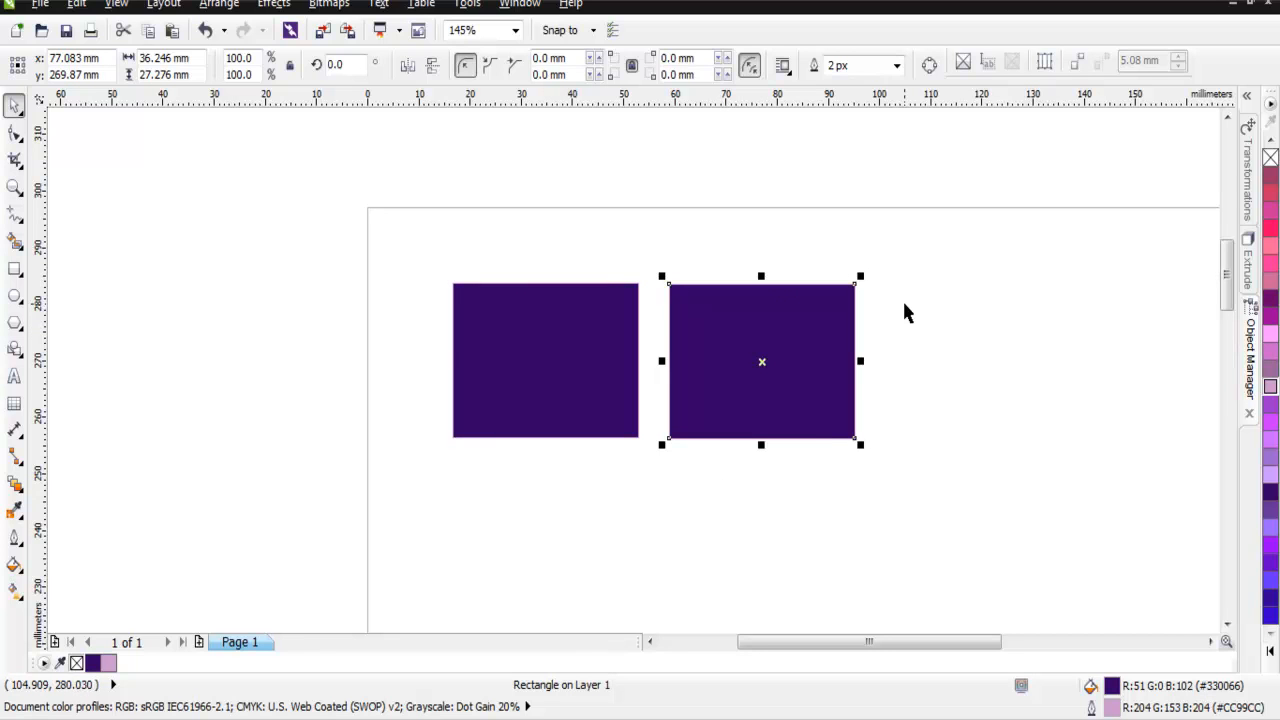
mouse_move(928, 468)
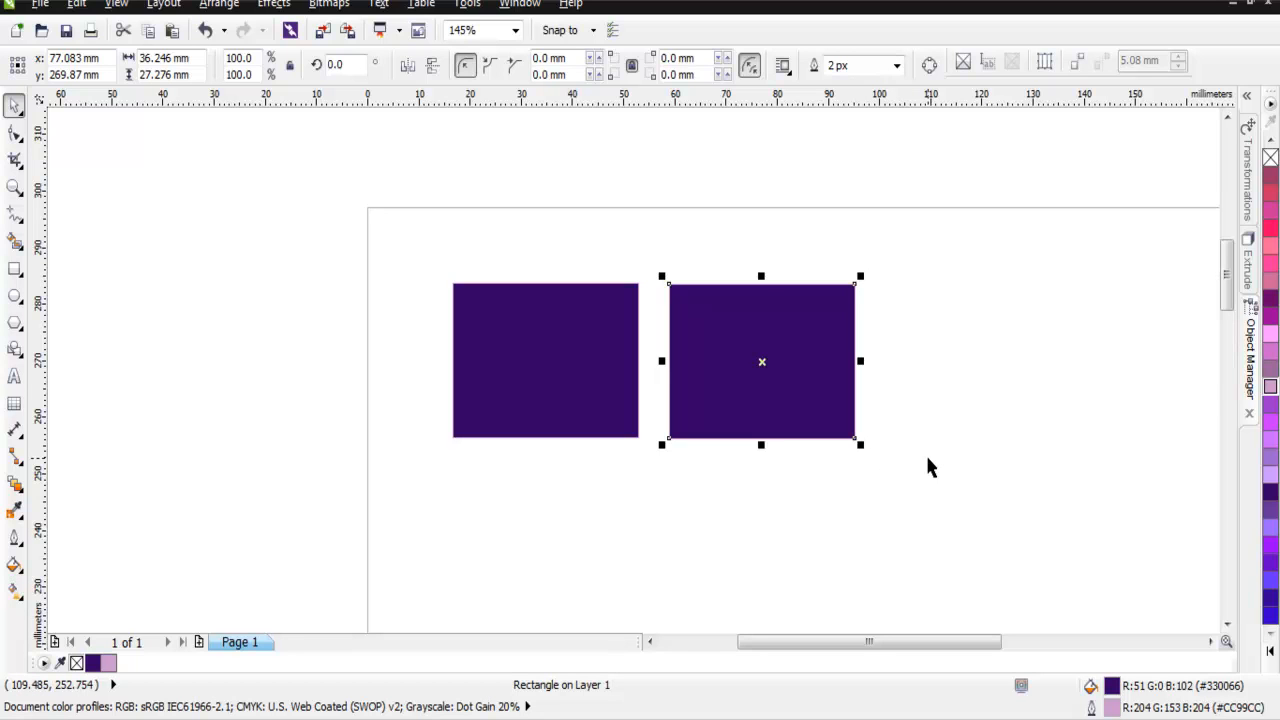
left_click(930, 468)
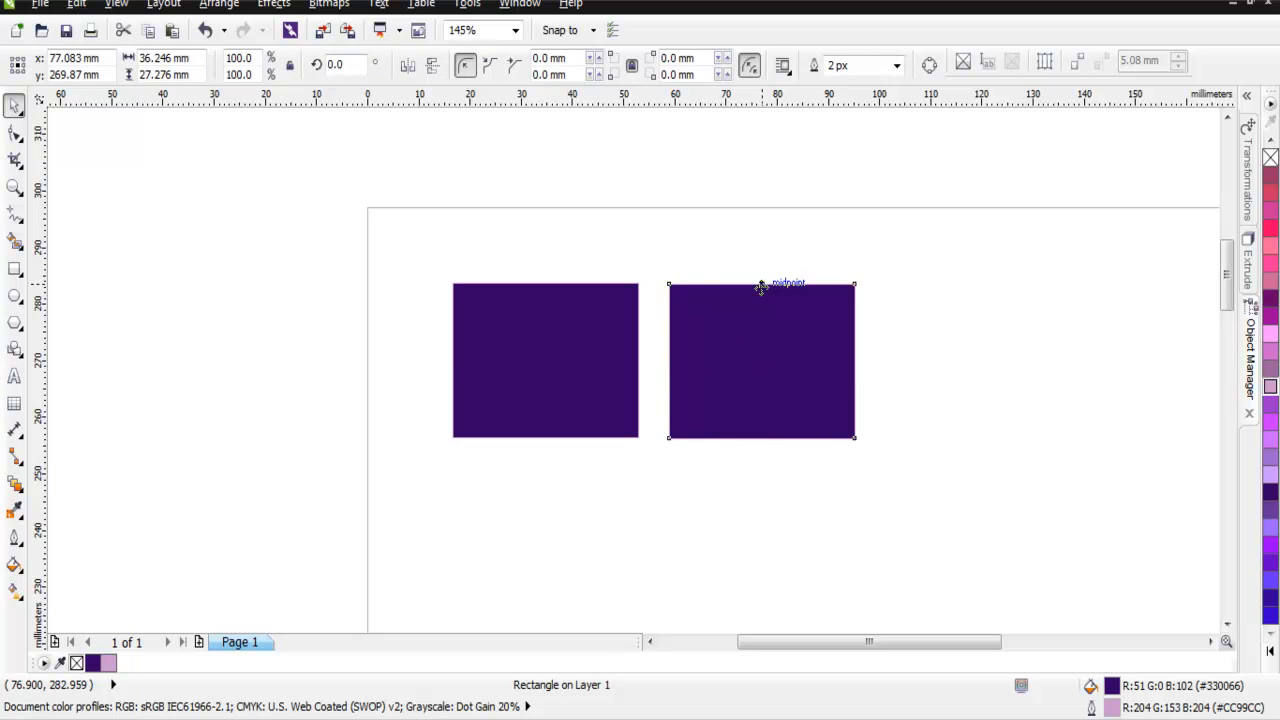
key("Delete")
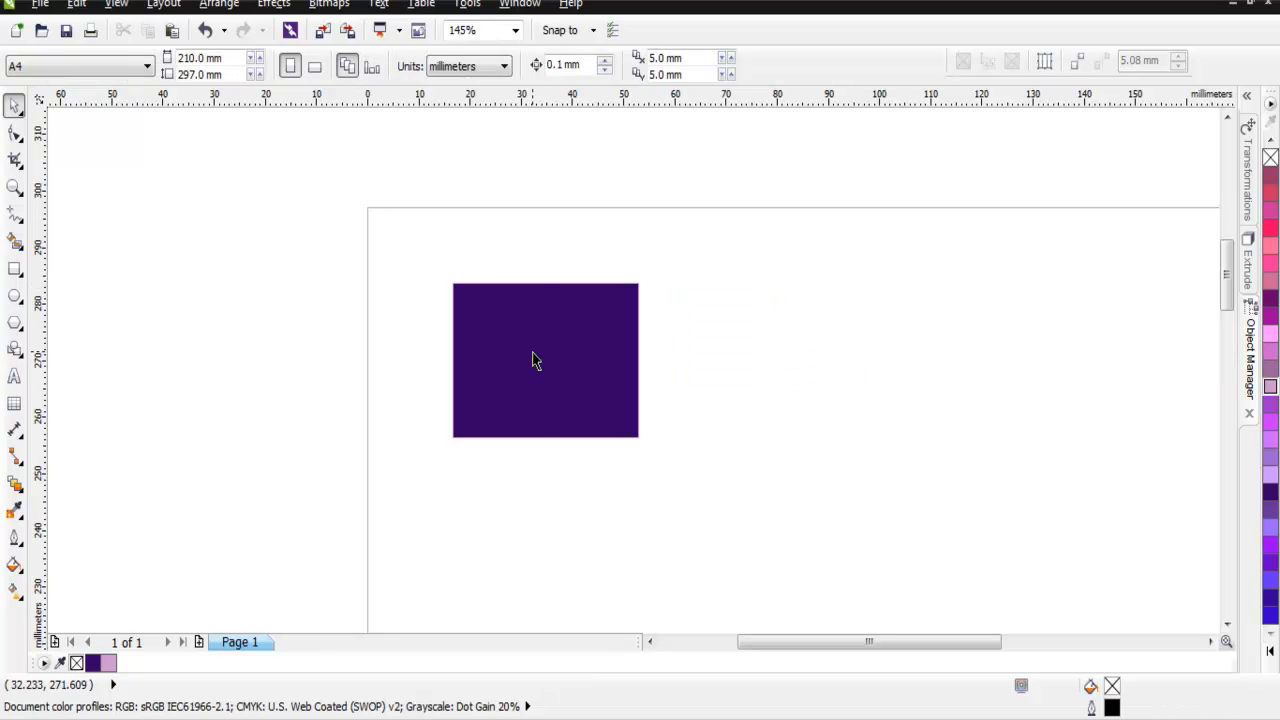
left_click(544, 360)
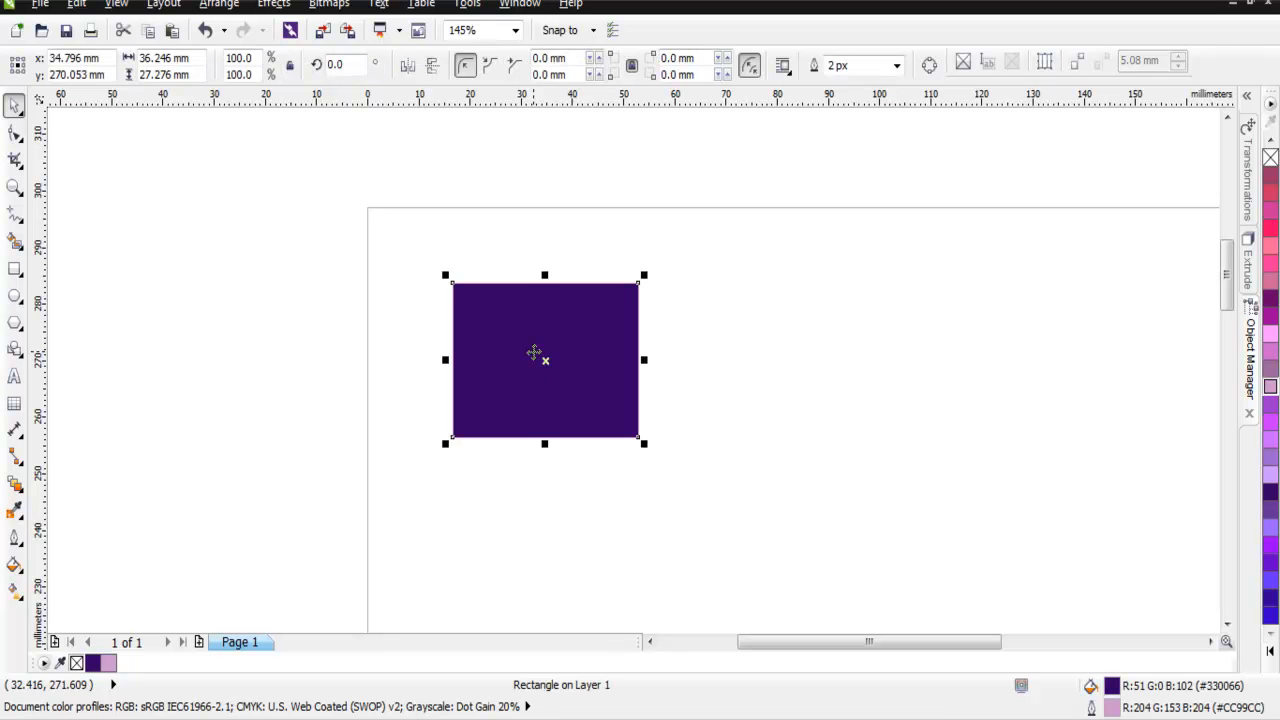
mouse_move(668, 410)
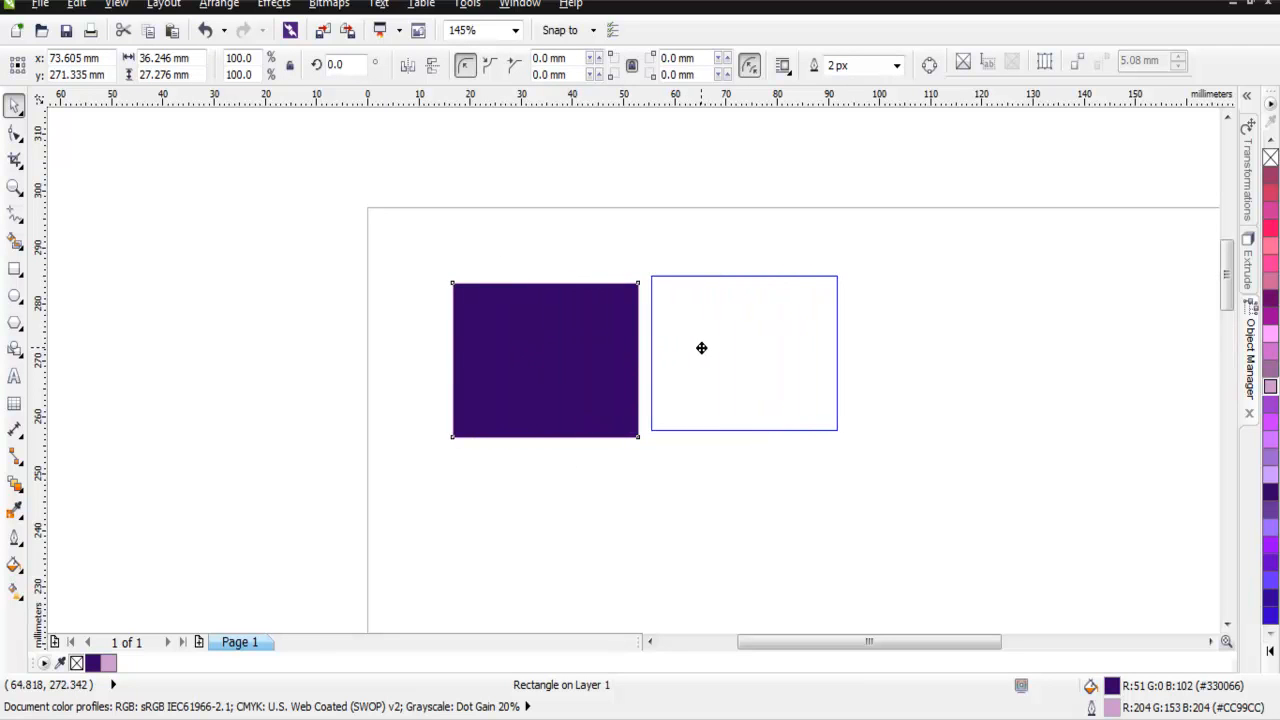
left_click_drag(700, 348, 708, 352)
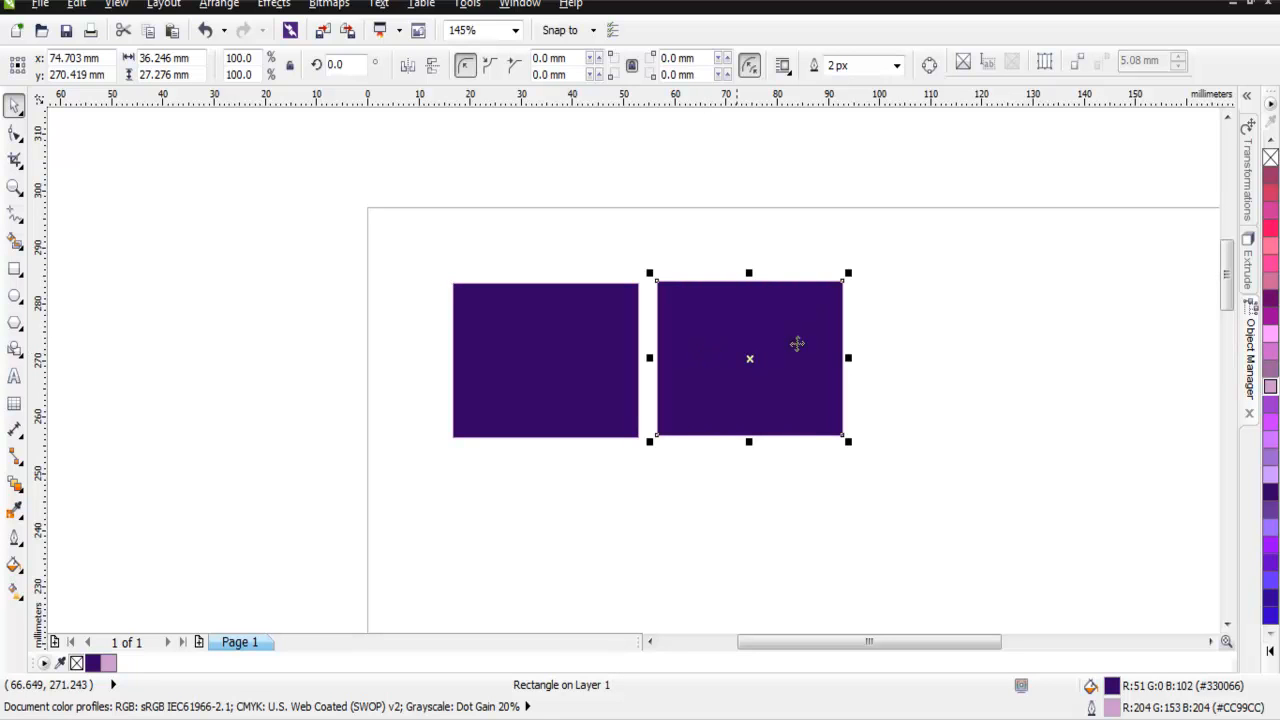
mouse_move(784, 404)
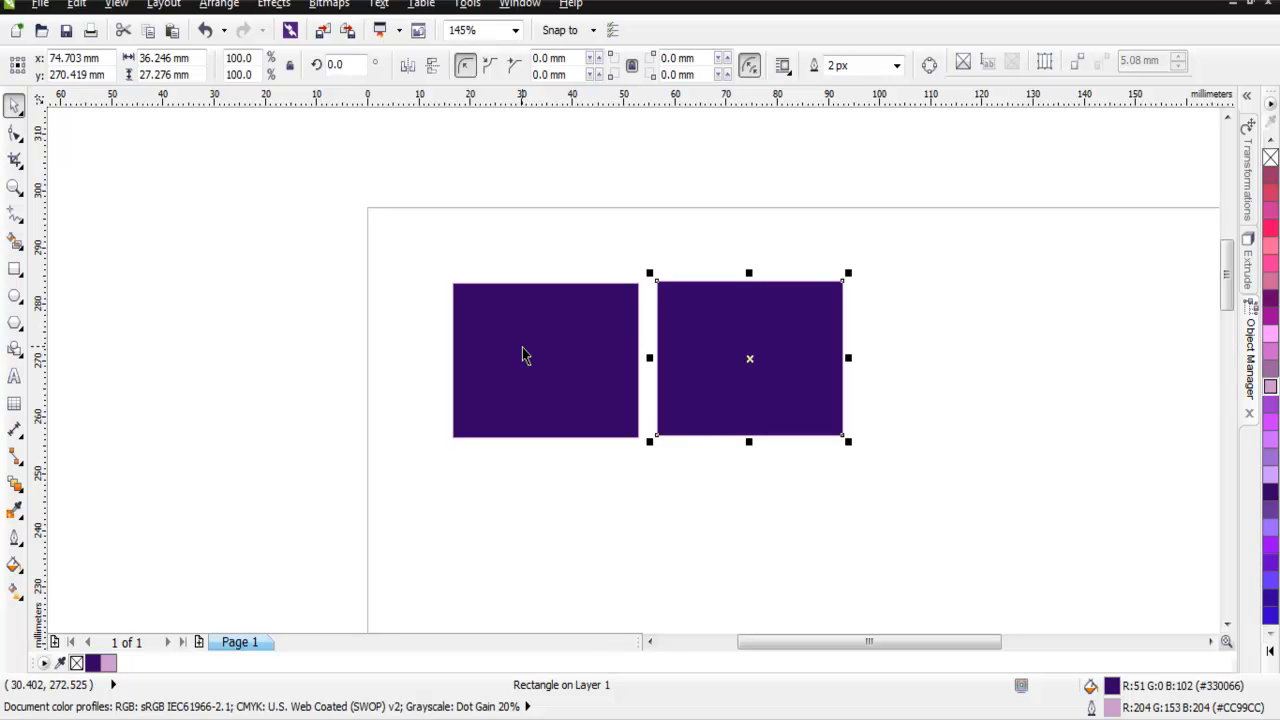
mouse_move(872, 398)
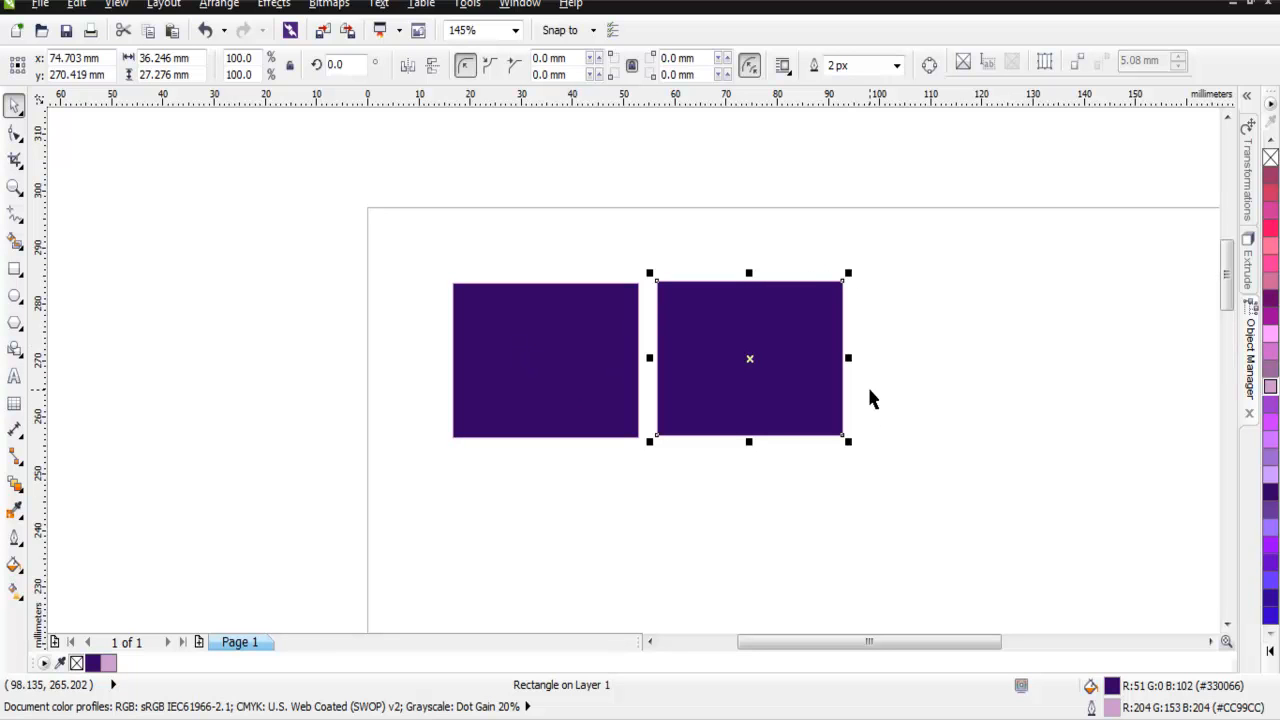
mouse_move(944, 320)
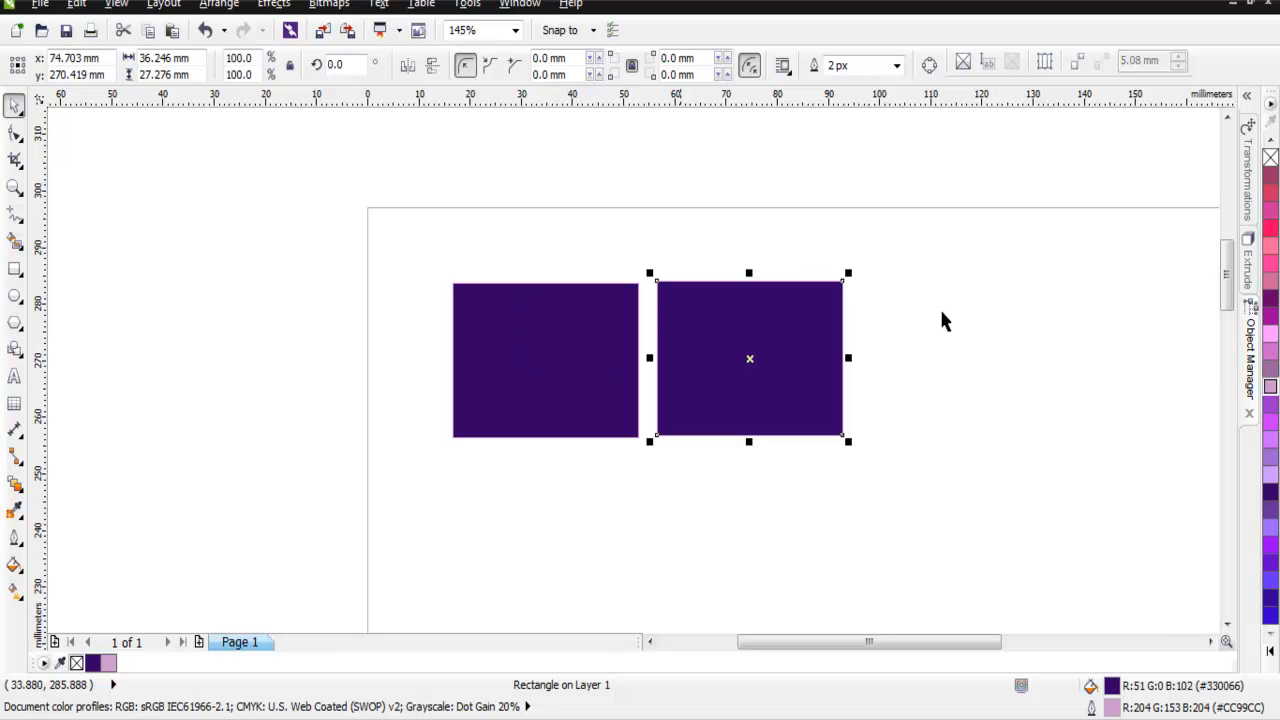
mouse_move(848, 472)
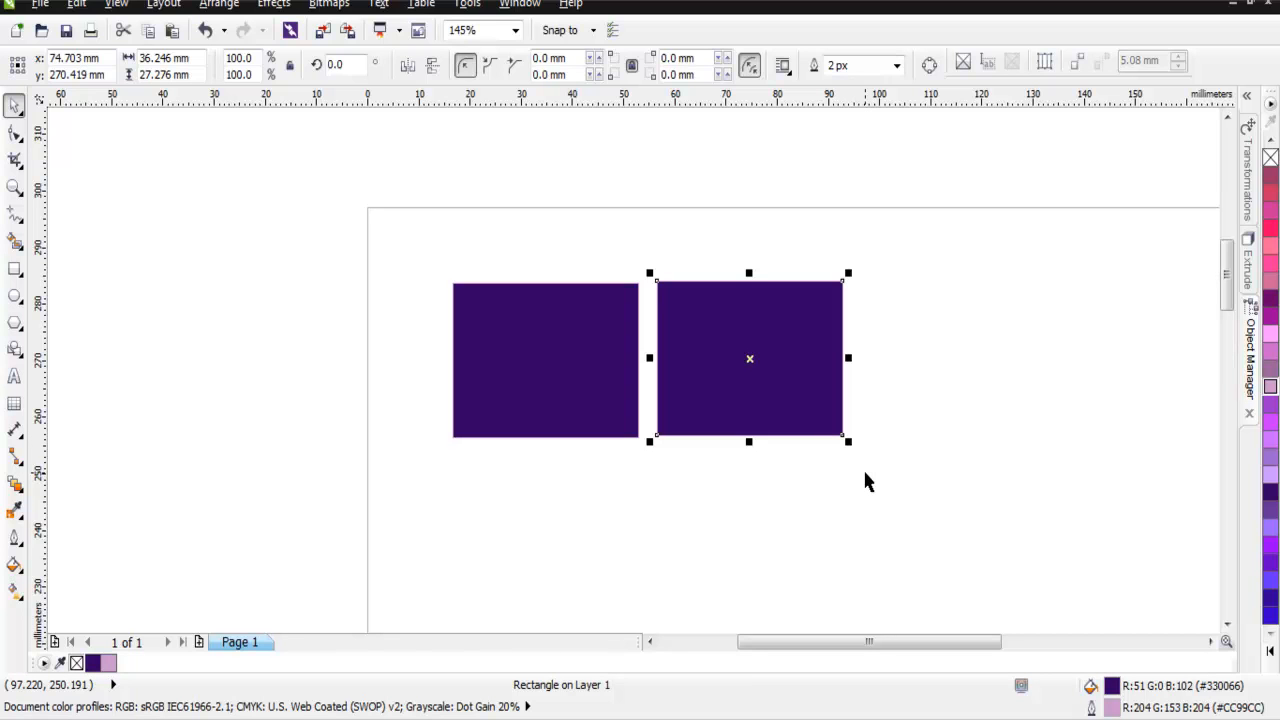
mouse_move(868, 490)
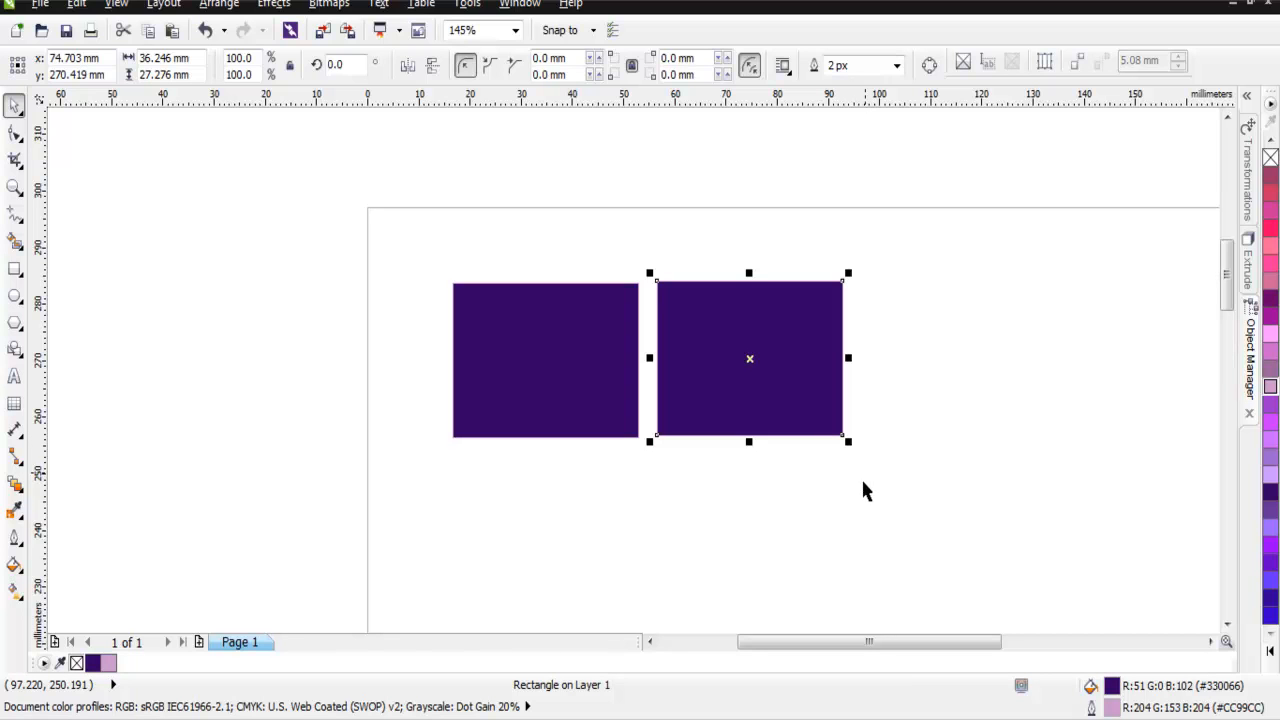
mouse_move(680, 280)
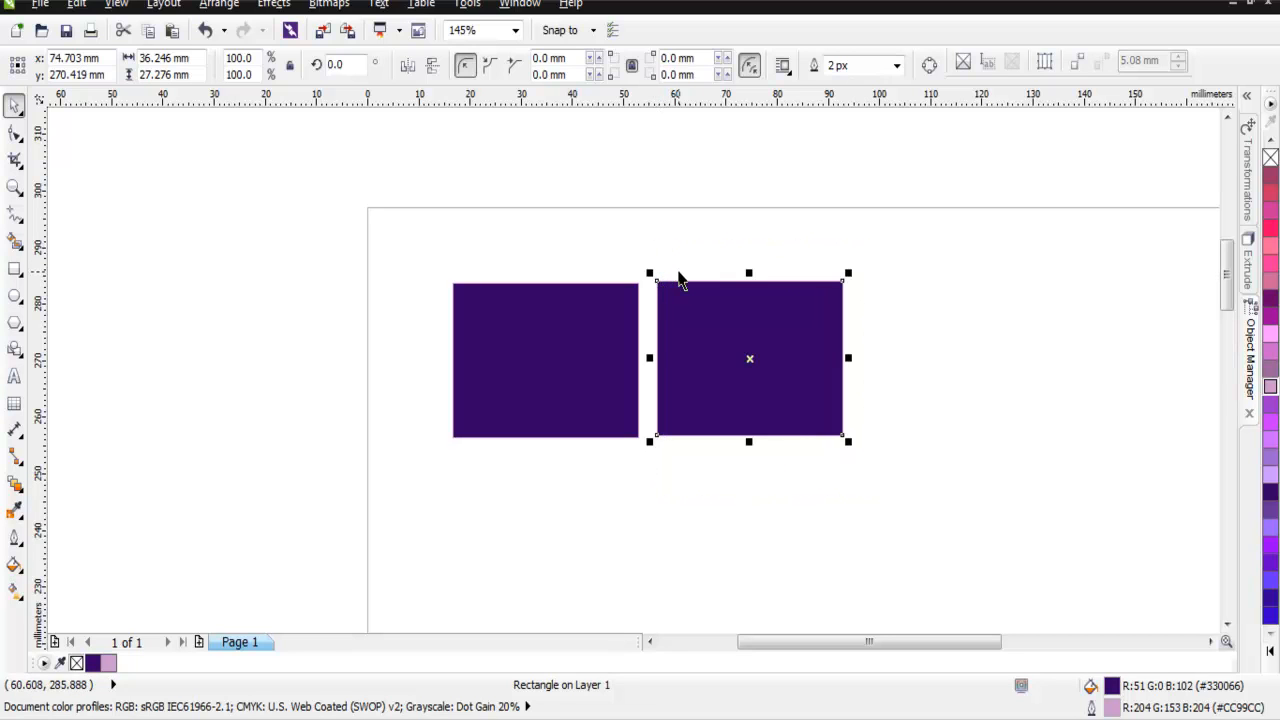
- Delete the duplicate, drag-drop a fresh copy of the purple rectangle to the right, then delete it
key("Delete")
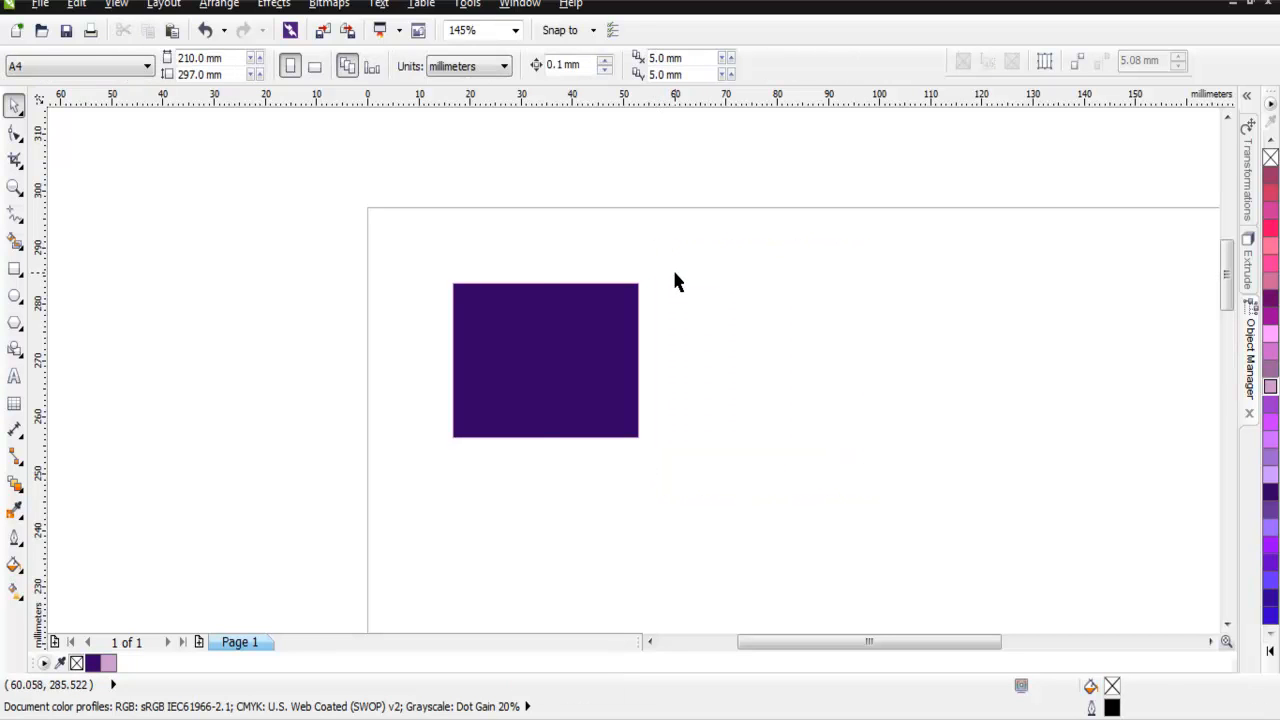
left_click(544, 360)
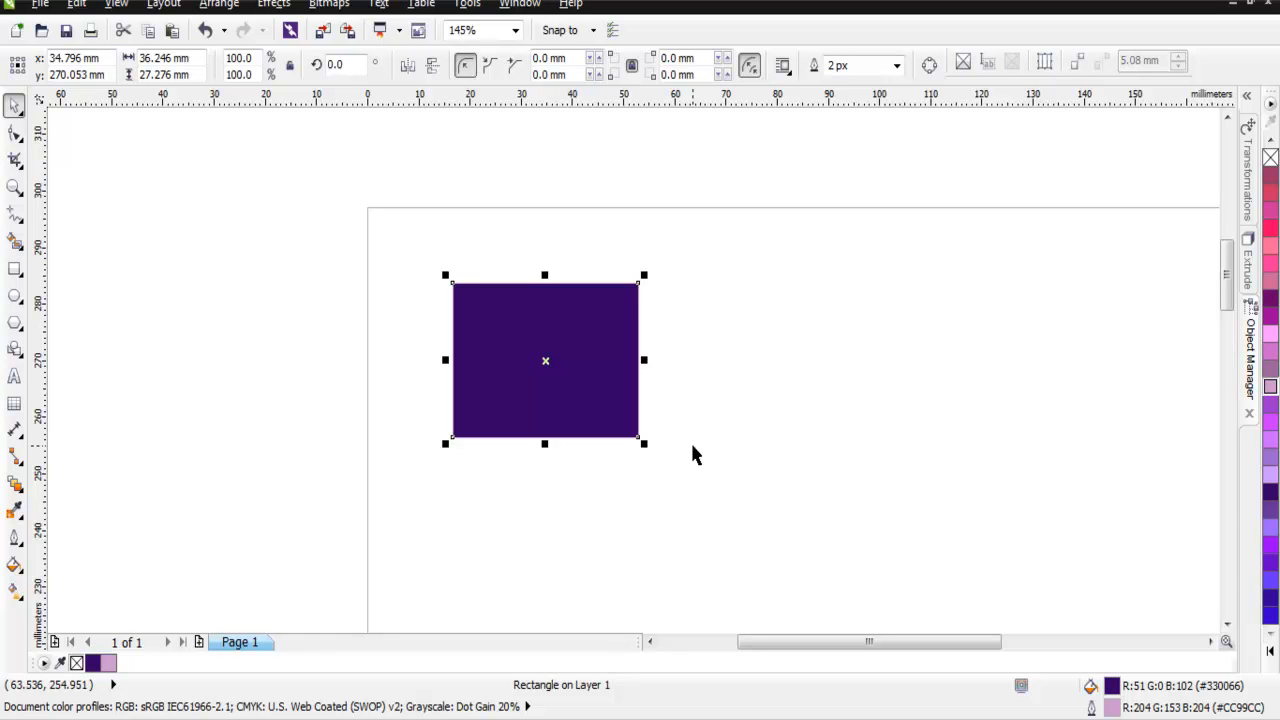
left_click_drag(544, 360, 570, 330)
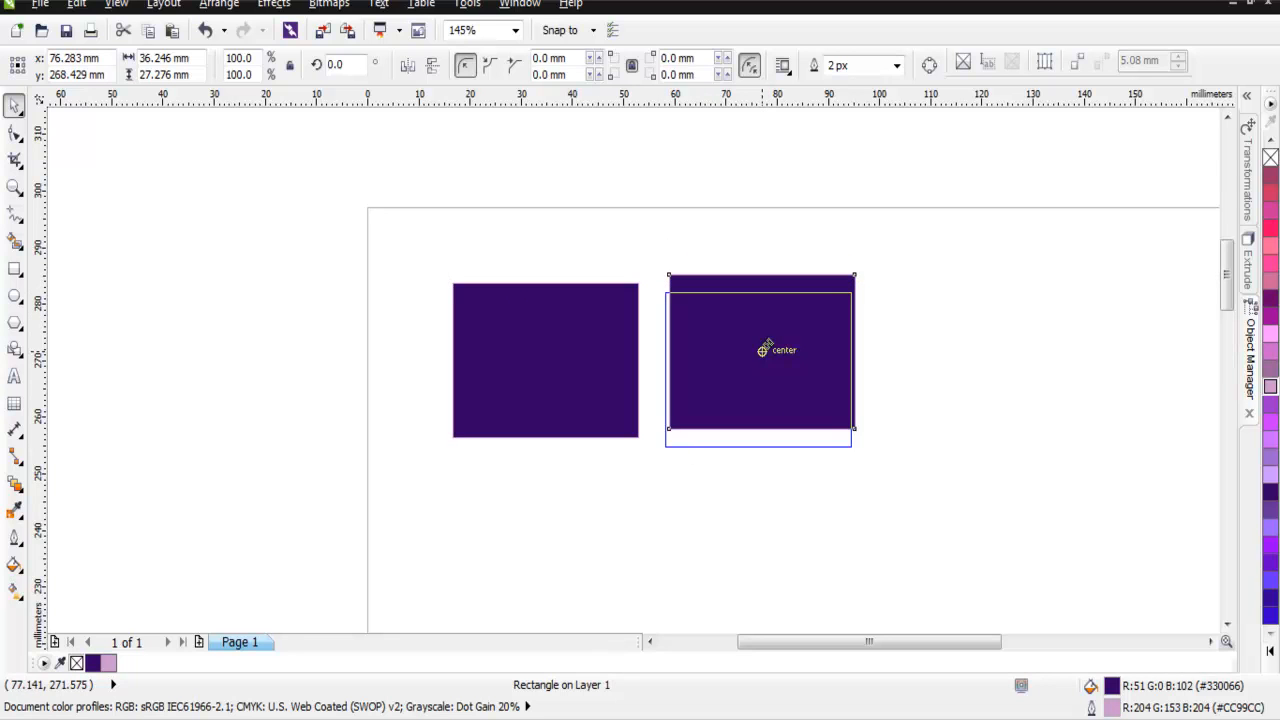
left_click_drag(764, 360, 764, 350)
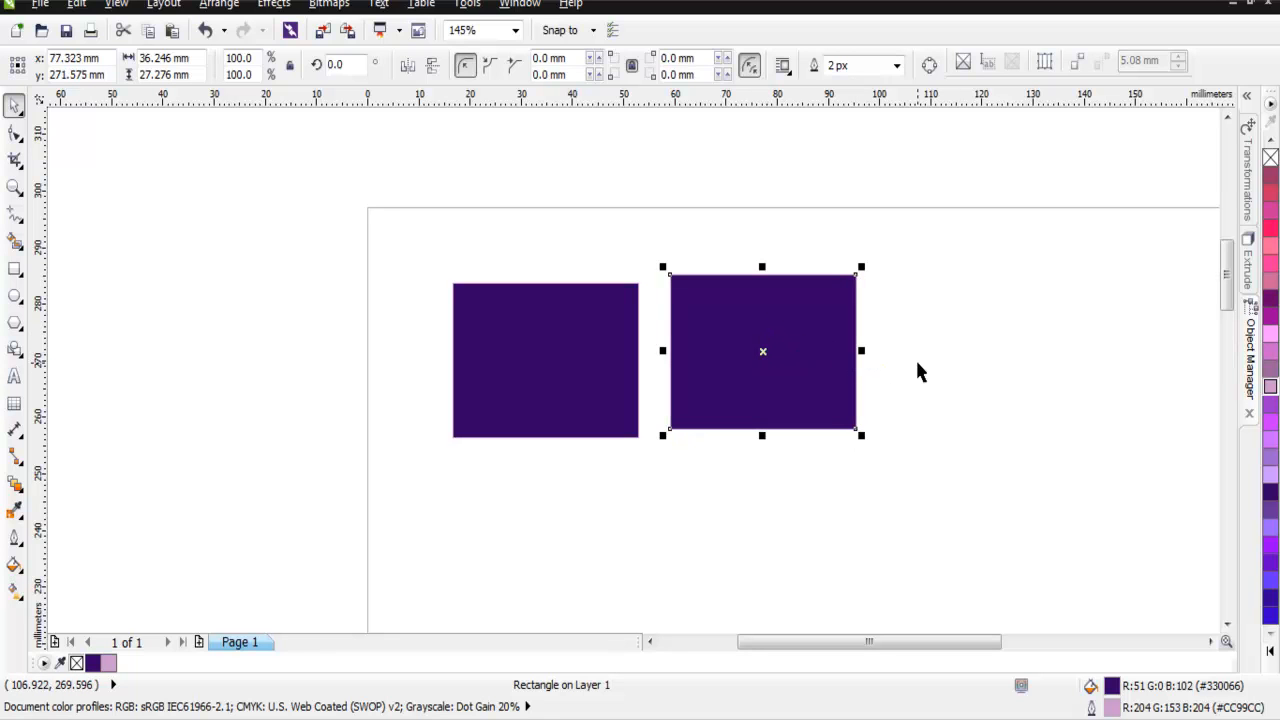
mouse_move(924, 394)
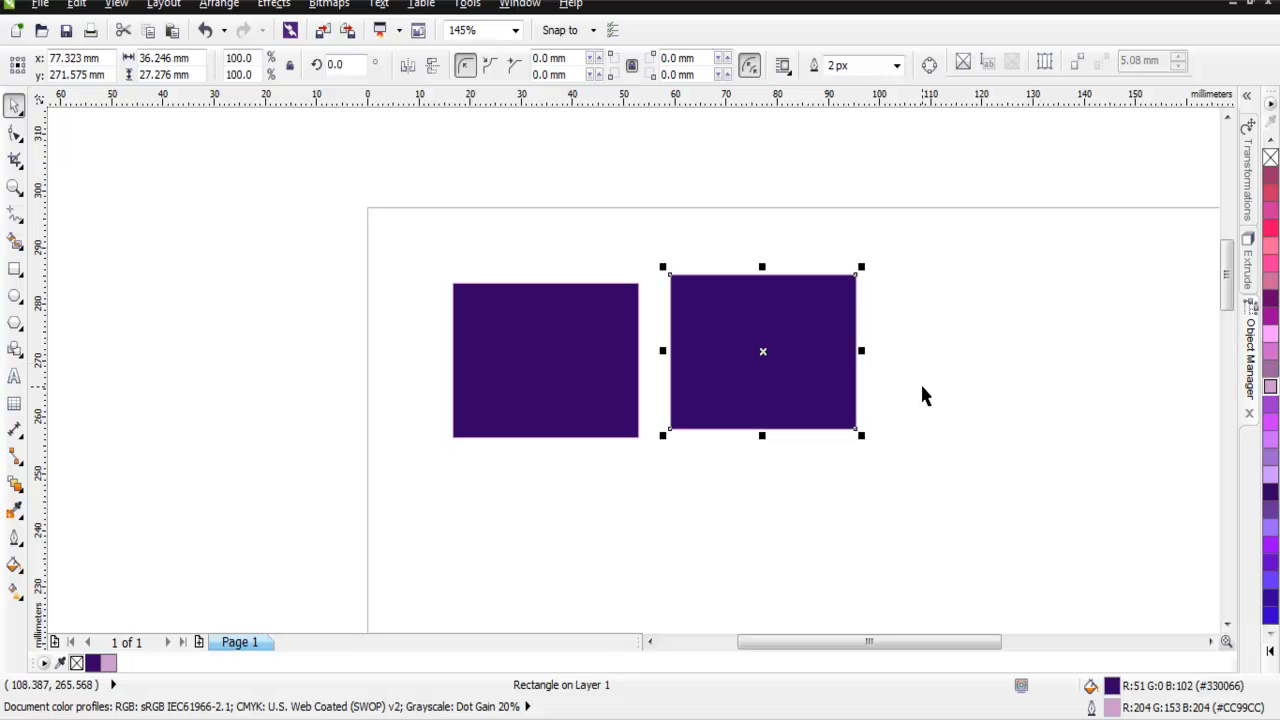
key("Delete")
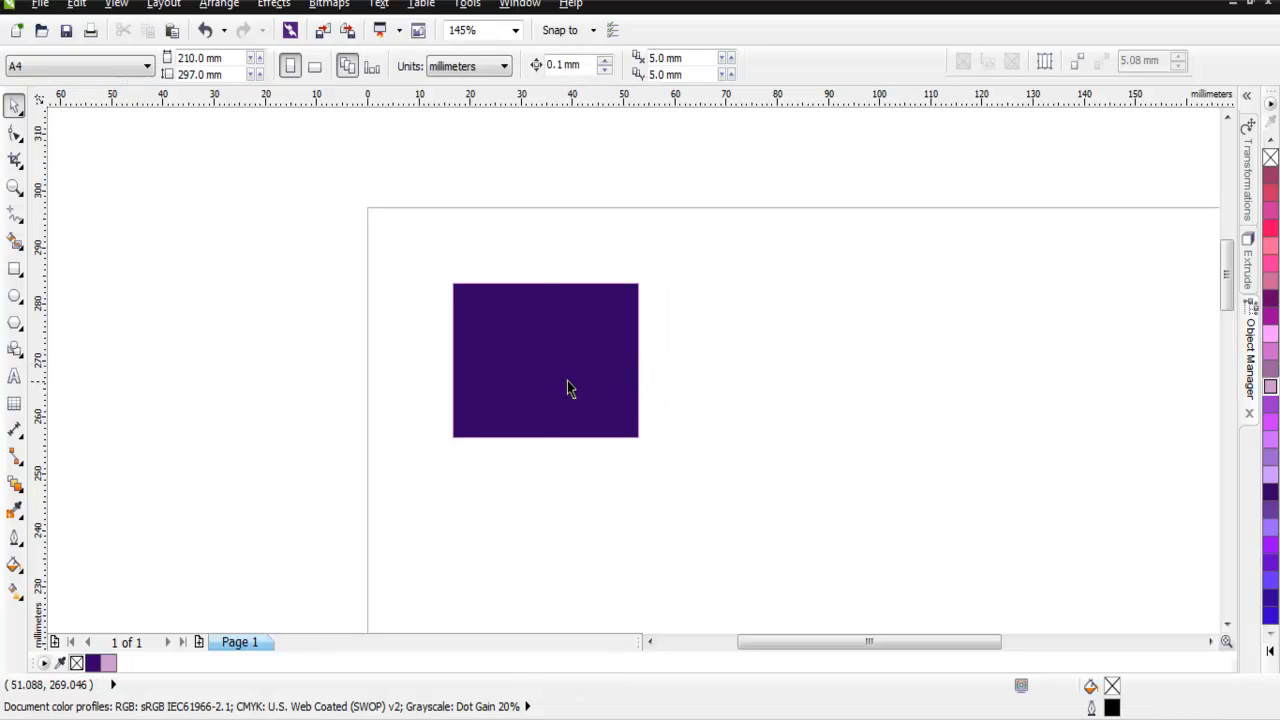
left_click(544, 360)
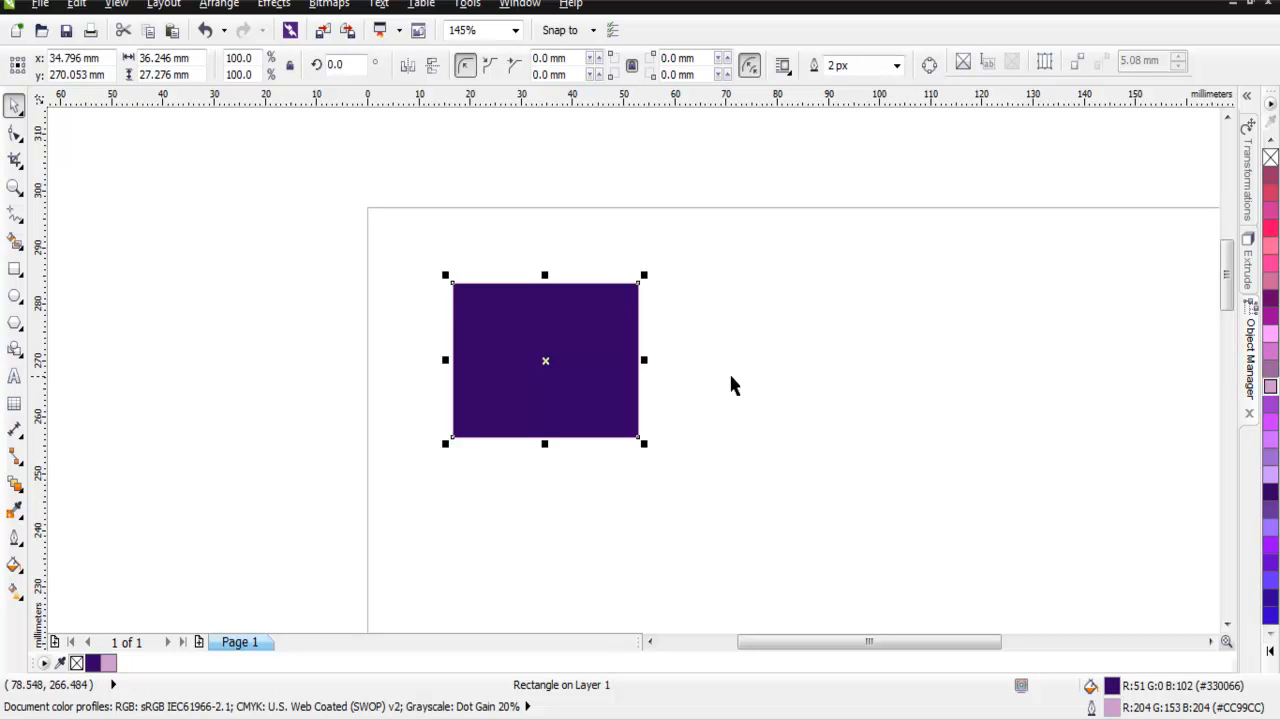
mouse_move(504, 348)
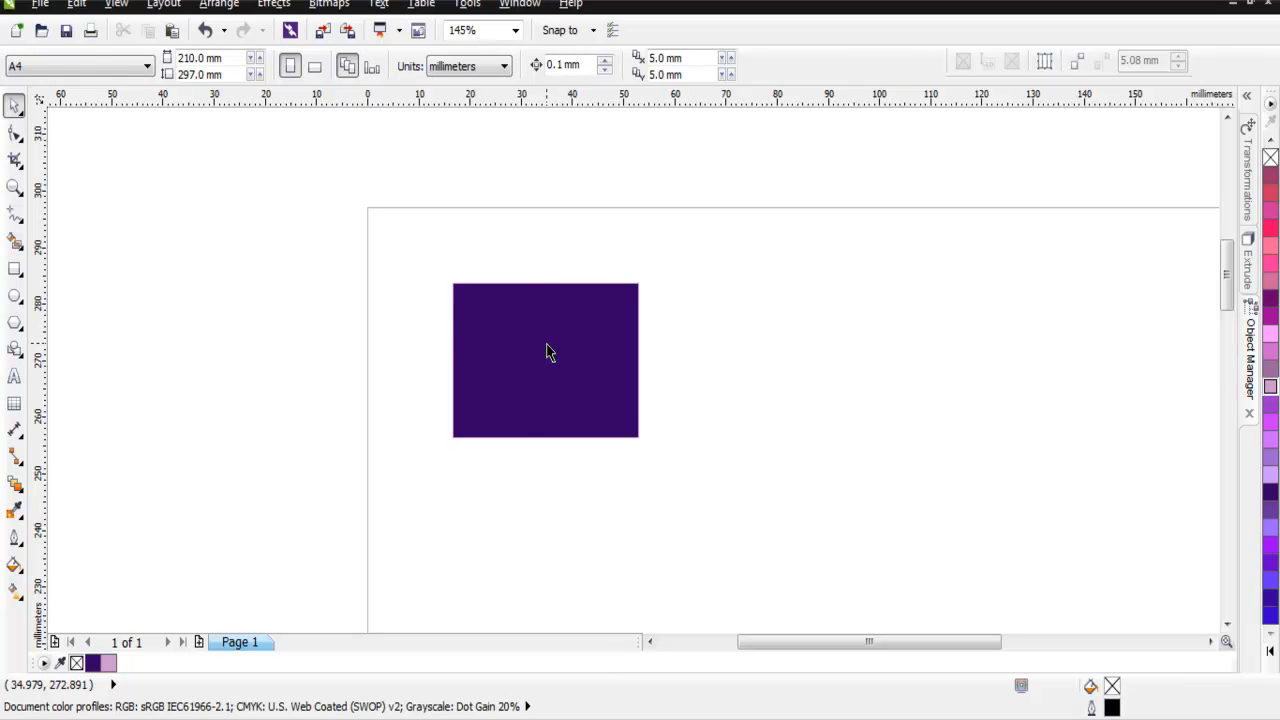
left_click(544, 360)
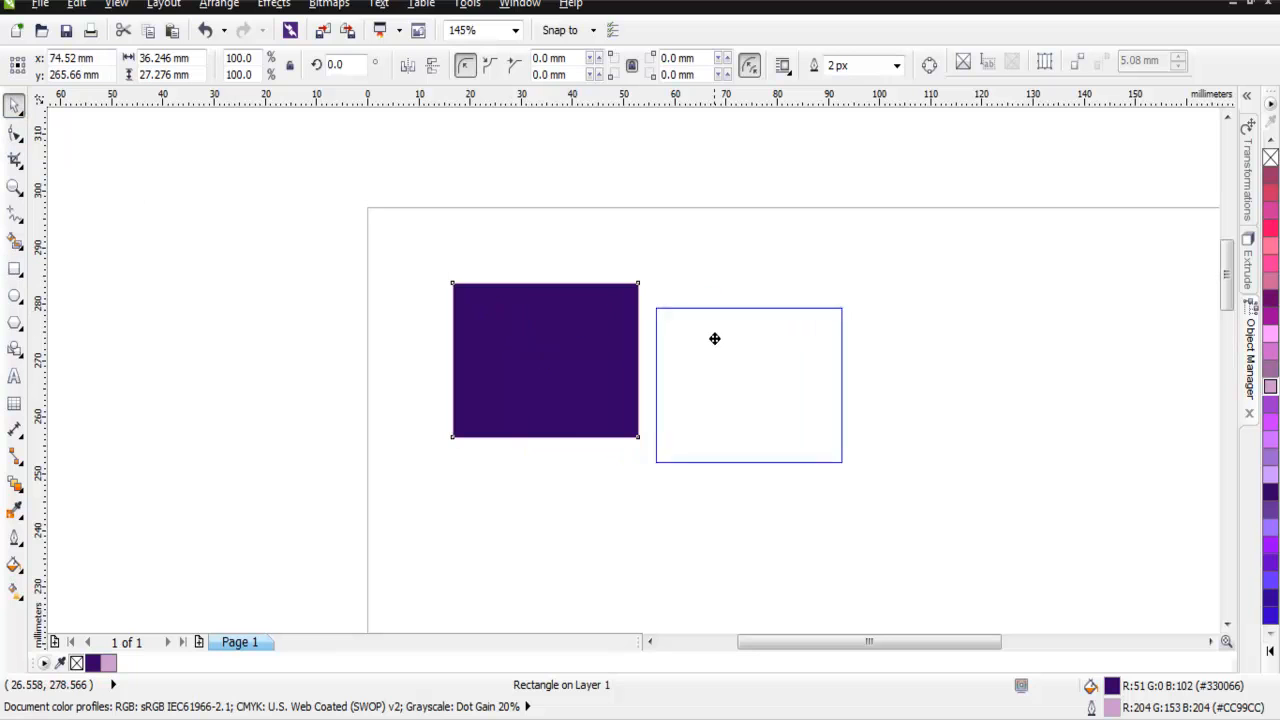
left_click_drag(544, 362, 764, 364)
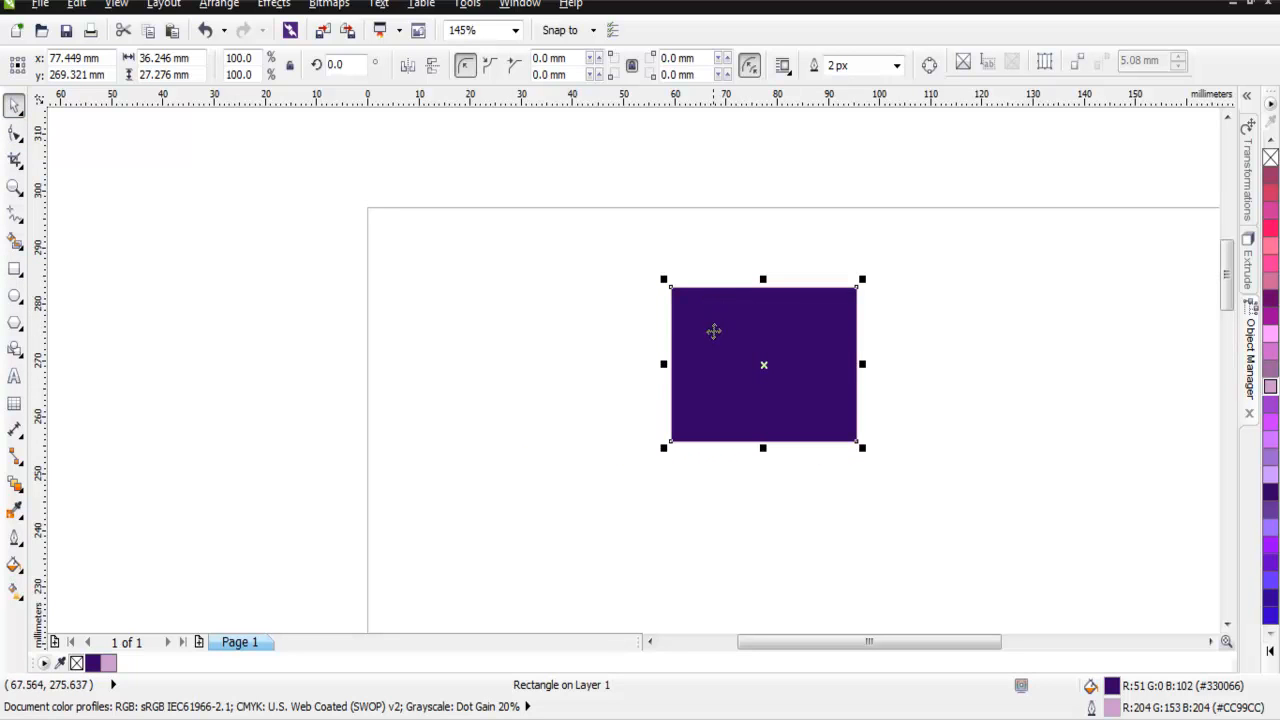
mouse_move(734, 346)
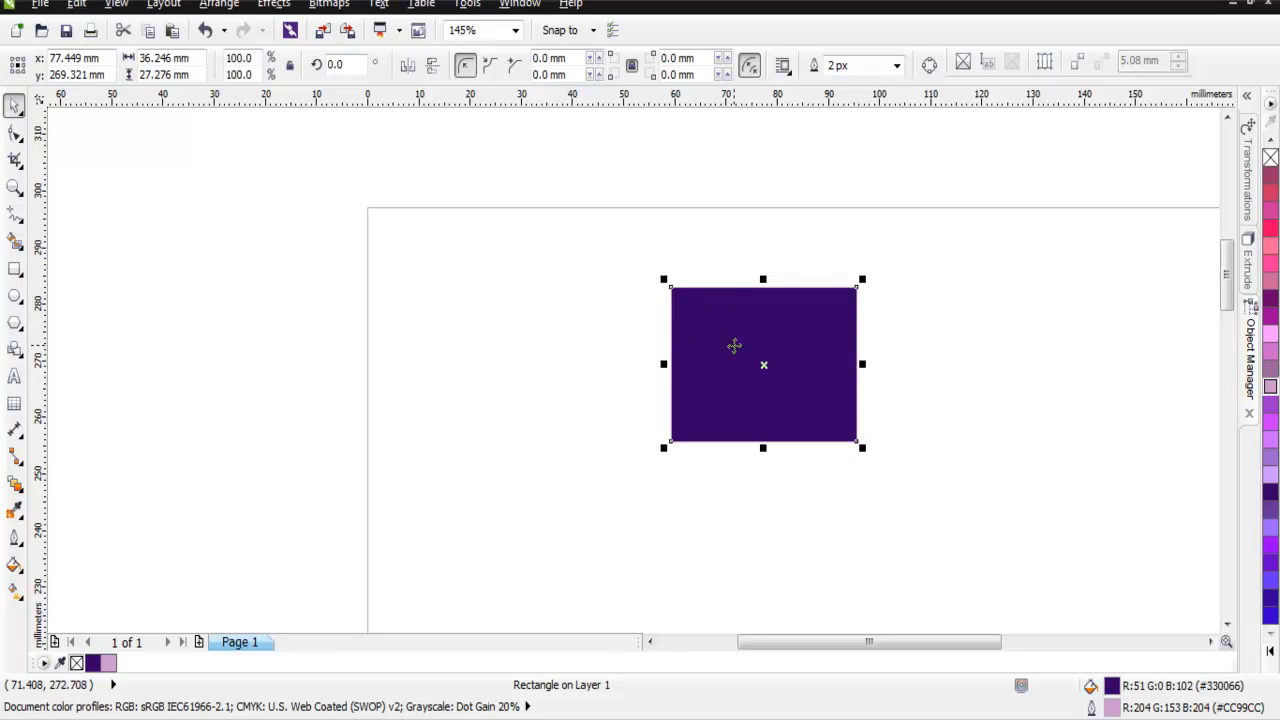
left_click_drag(764, 364, 548, 360)
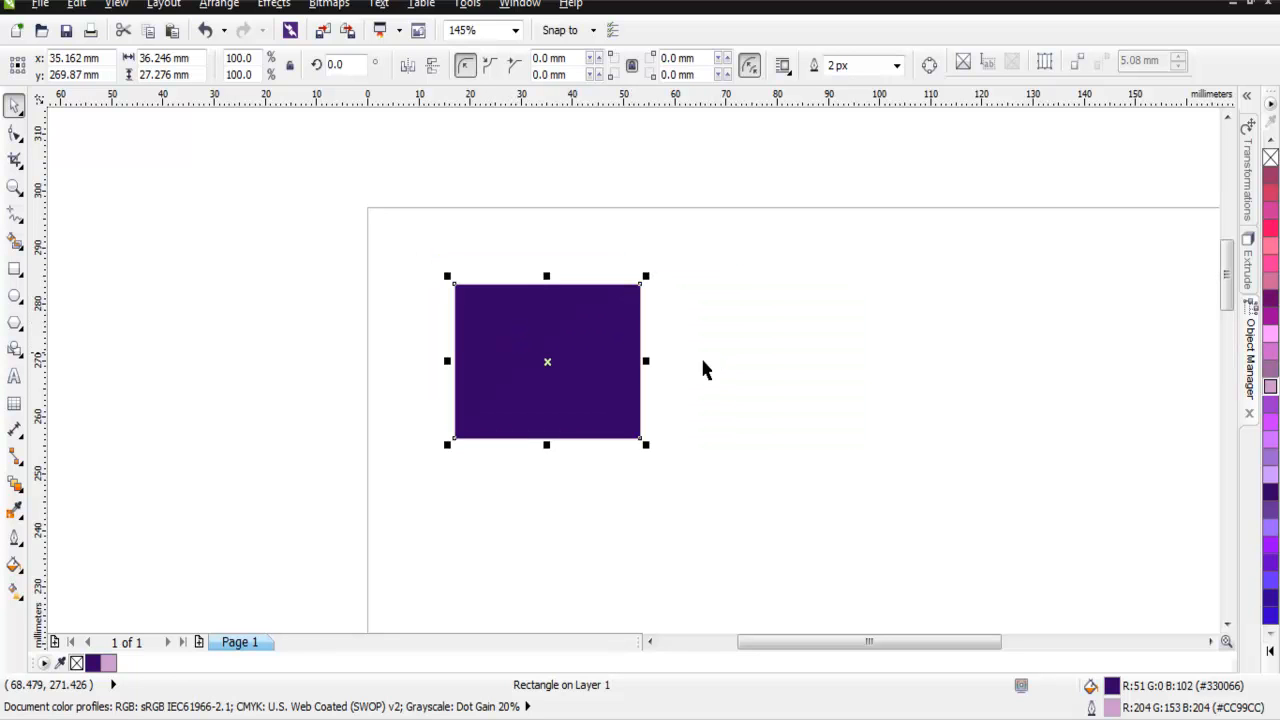
mouse_move(724, 332)
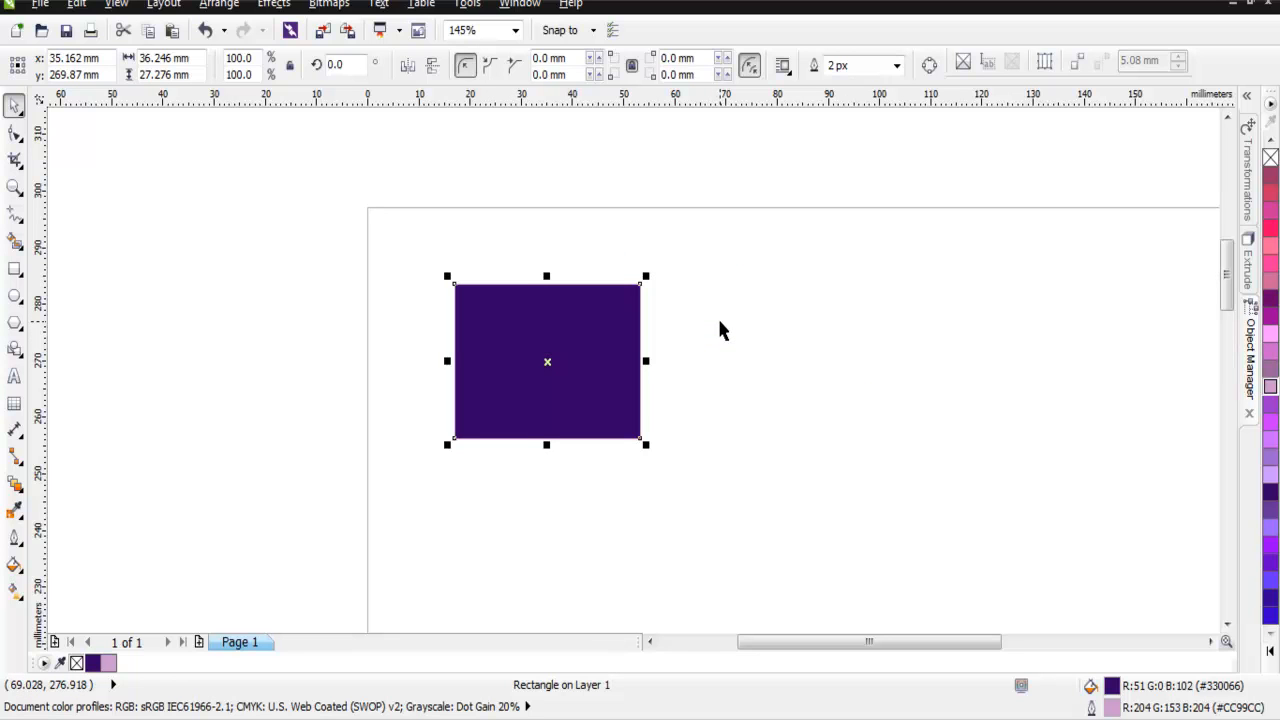
mouse_move(724, 348)
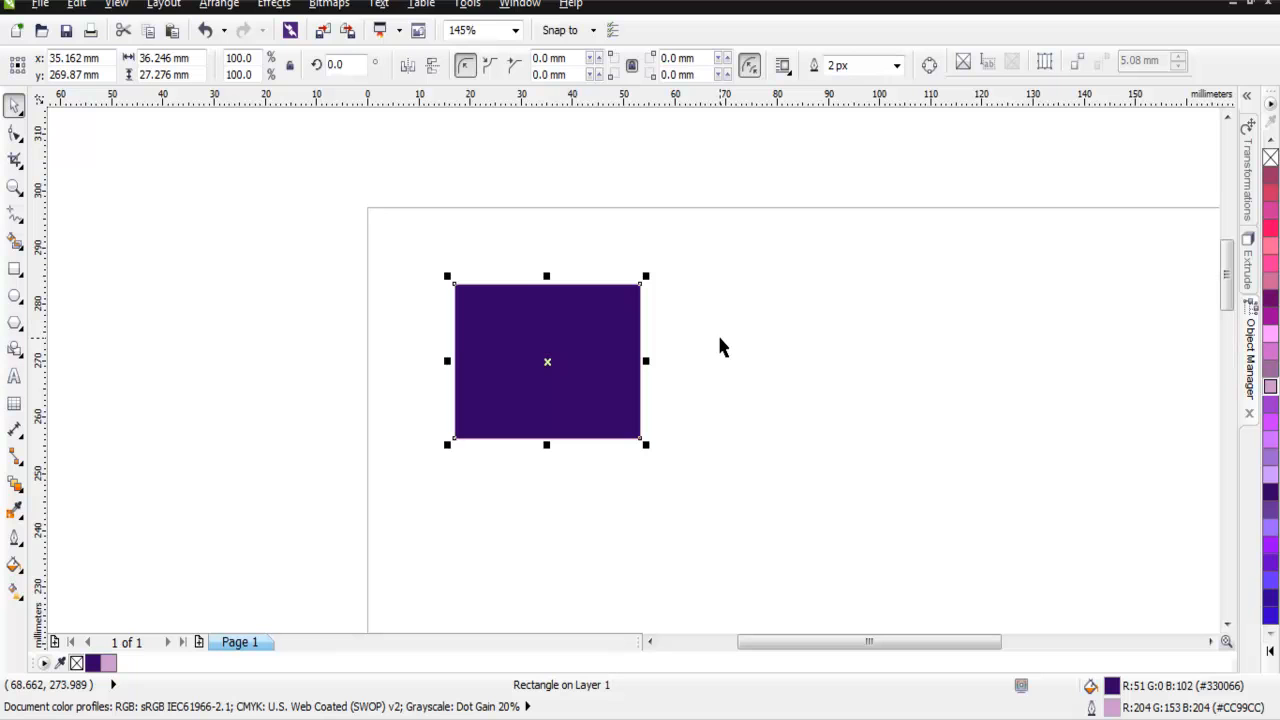